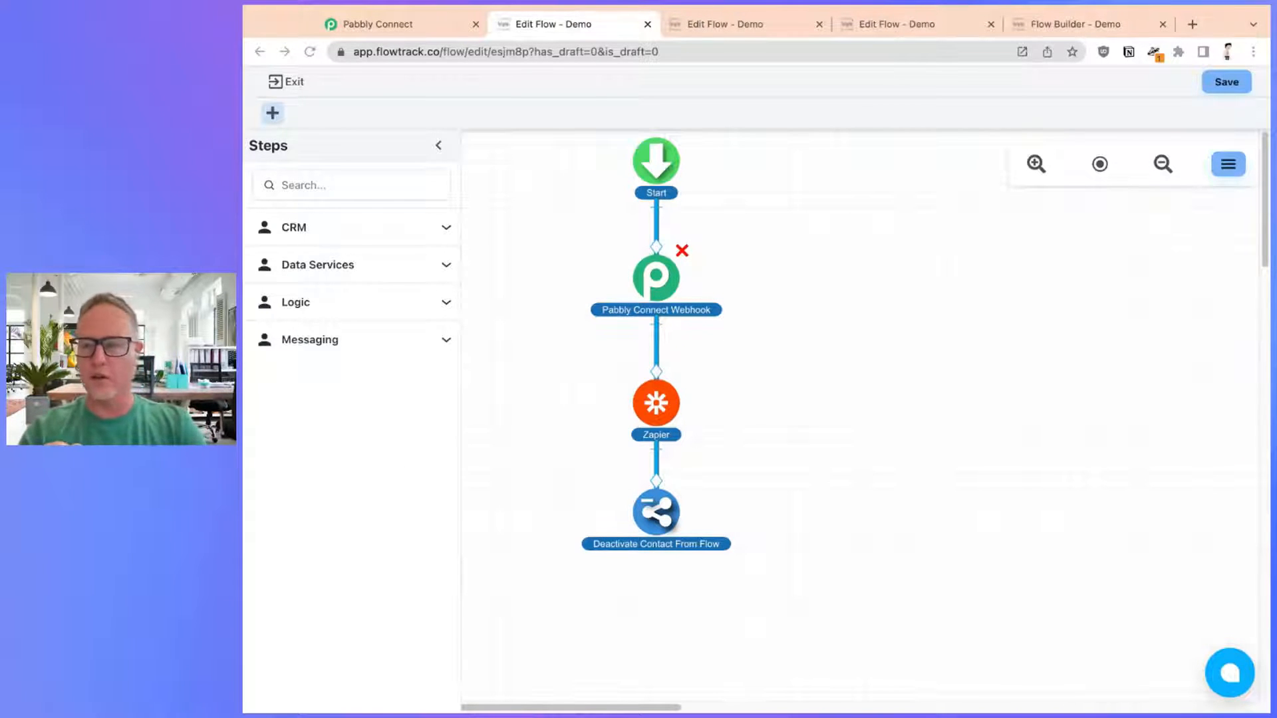
{"action": "mouse_move", "coordinate": [385, 458]}
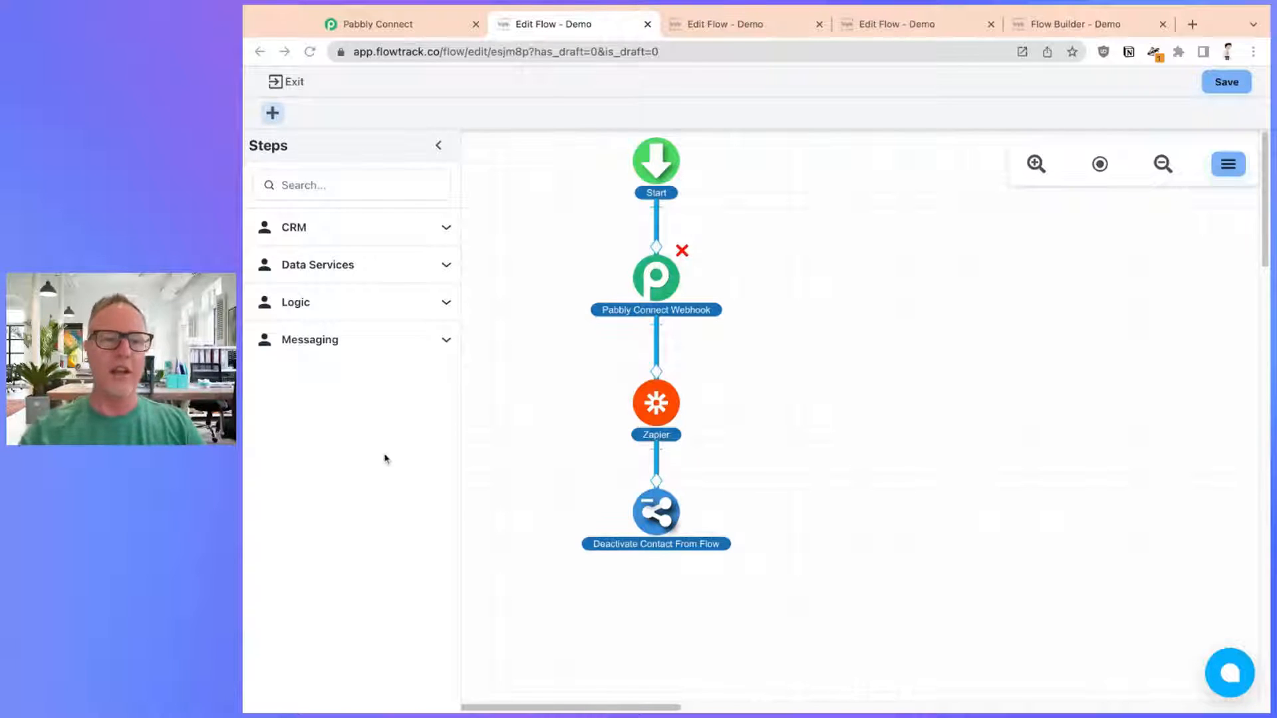
{"action": "mouse_move", "coordinate": [388, 451]}
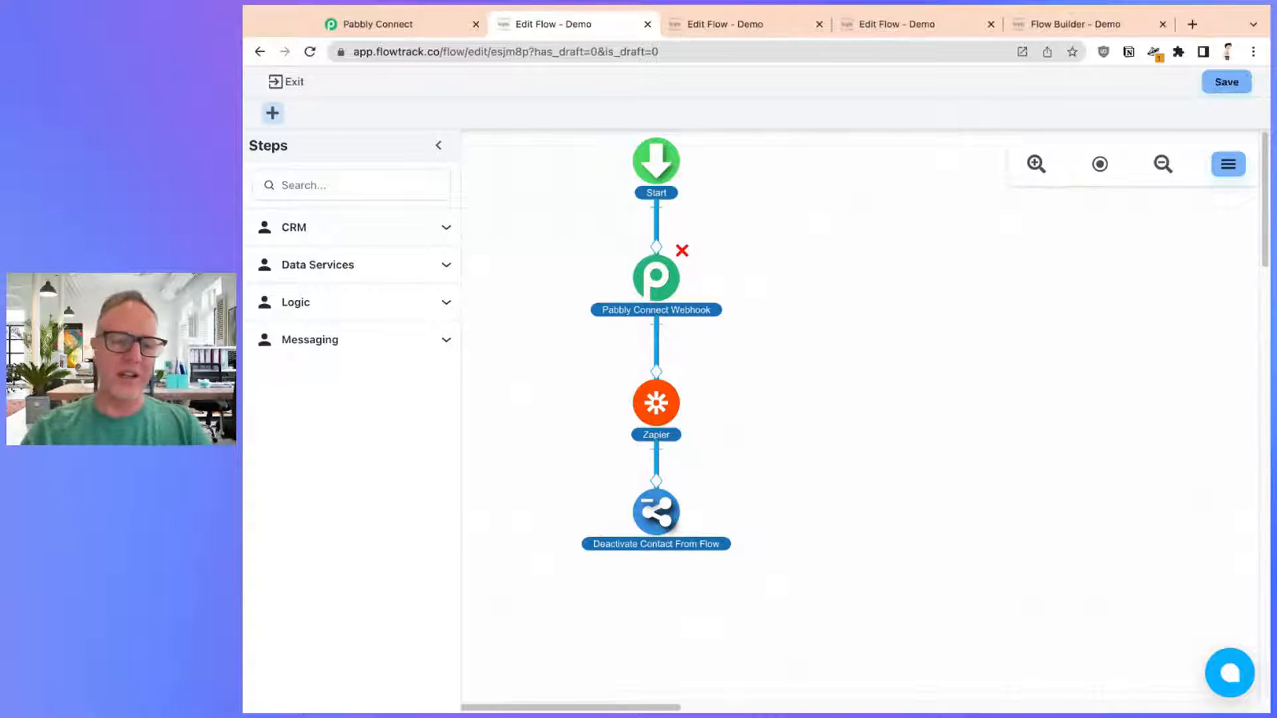
{"action": "mouse_move", "coordinate": [522, 323]}
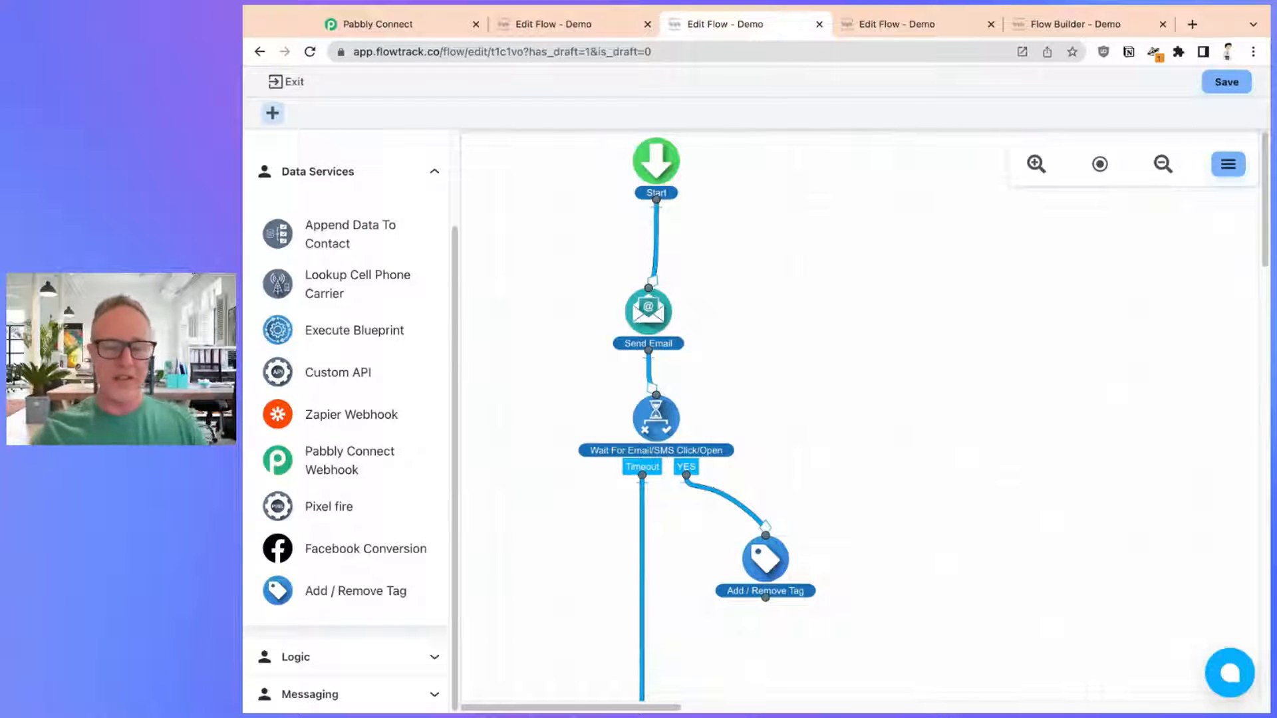
{"action": "mouse_move", "coordinate": [693, 387]}
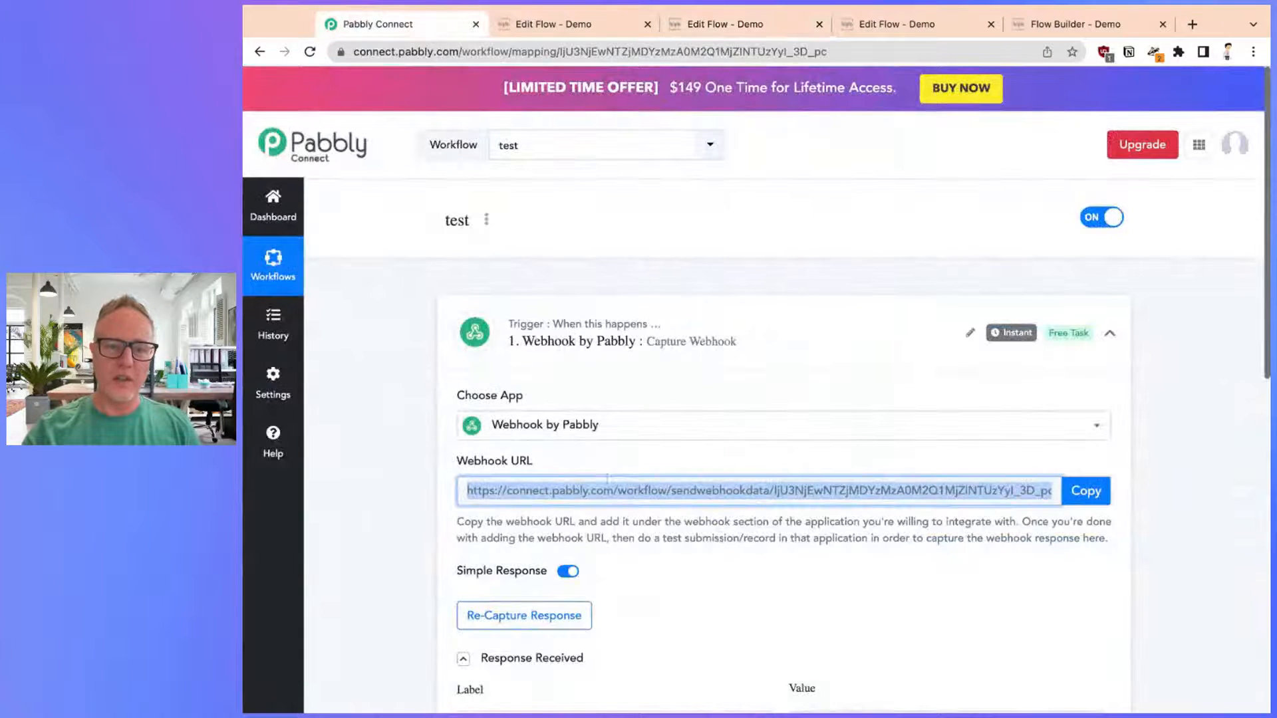
Step: Copy the Webhook URL from the test workflow's Pabbly Capture Webhook trigger
{"action": "left_click", "coordinate": [725, 24]}
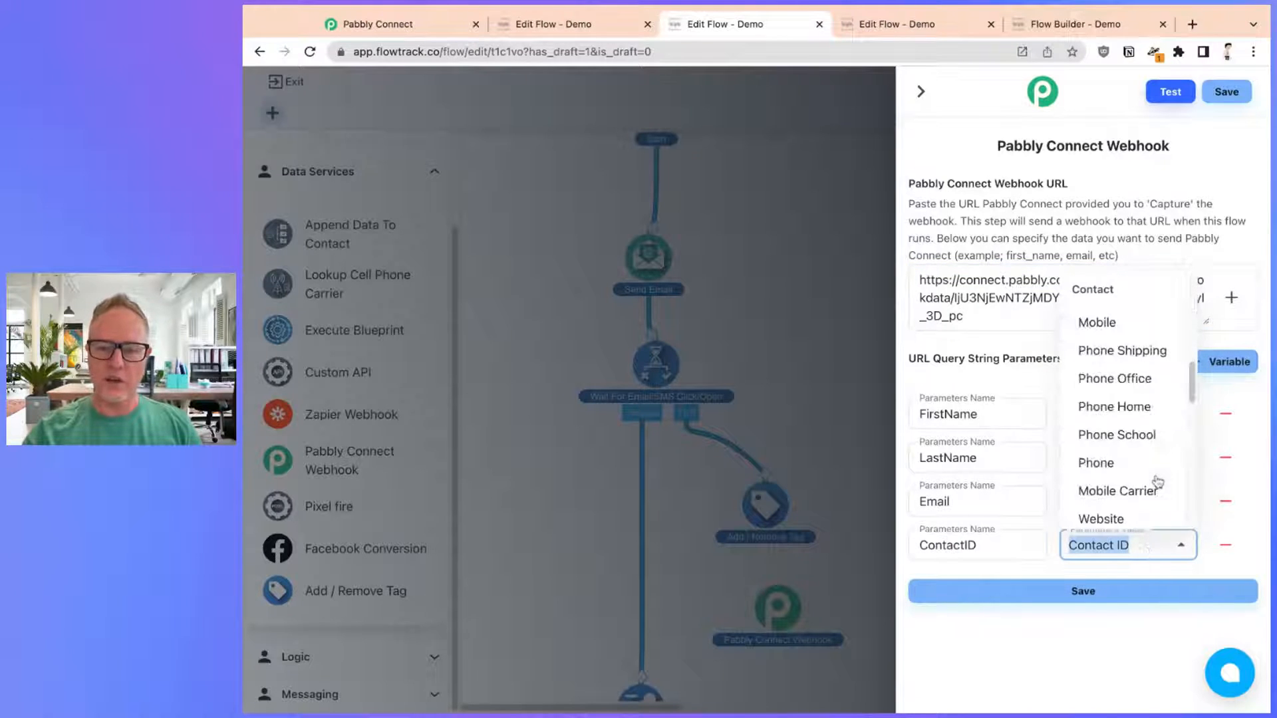
Step: Set the Pabbly webhook's last parameter value to State and save the step
{"action": "scroll", "scroll_direction": "down", "scroll_amount": 3}
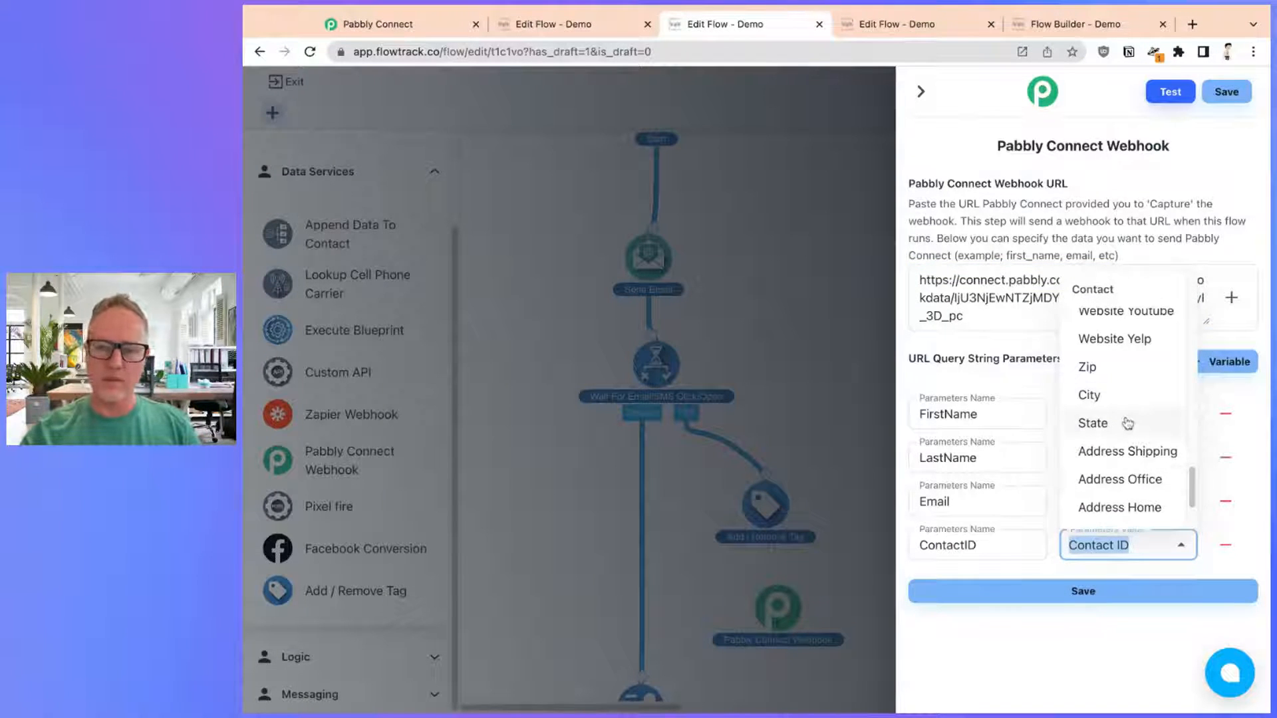
{"action": "left_click", "coordinate": [1093, 423]}
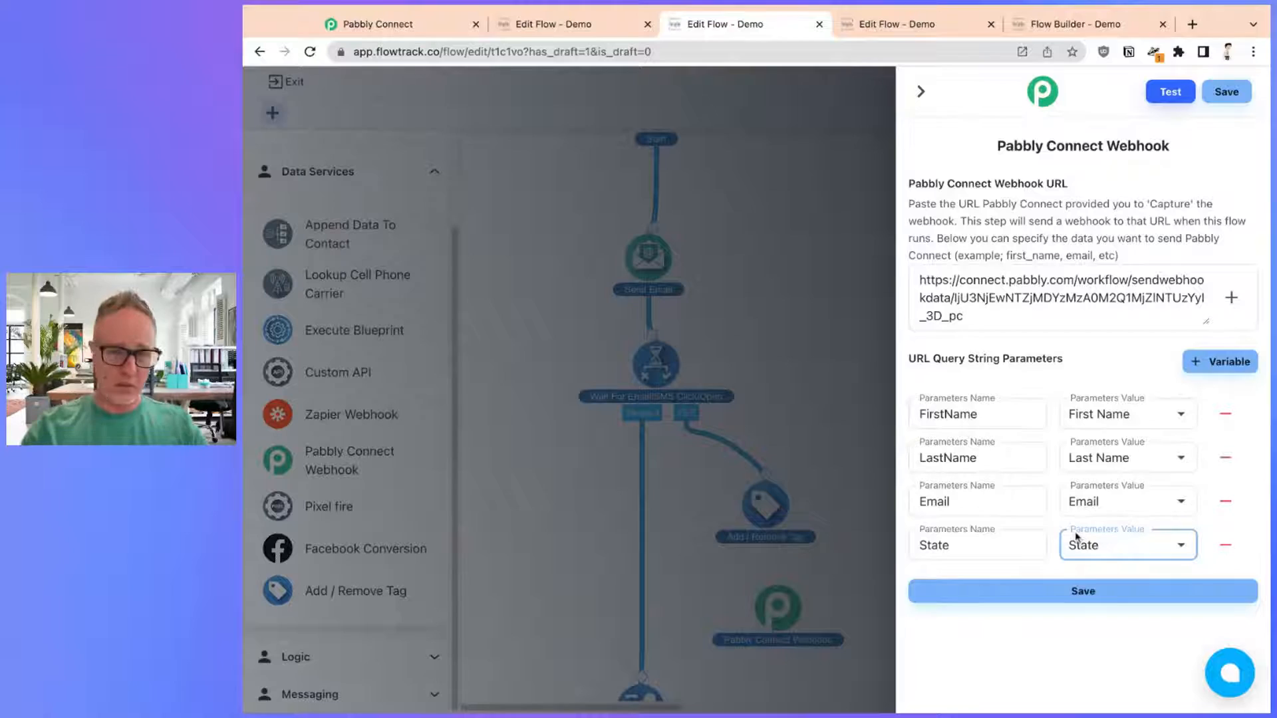
{"action": "left_click", "coordinate": [1083, 592]}
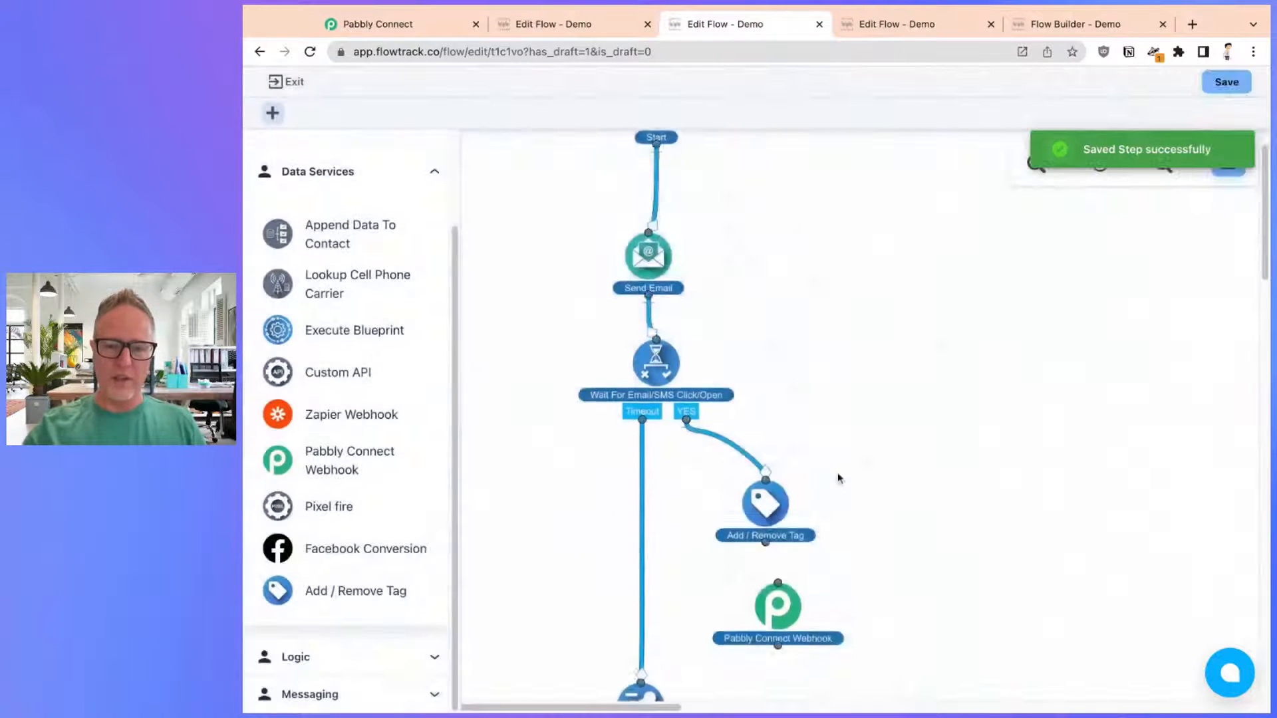
{"action": "scroll", "scroll_direction": "down", "scroll_amount": 3}
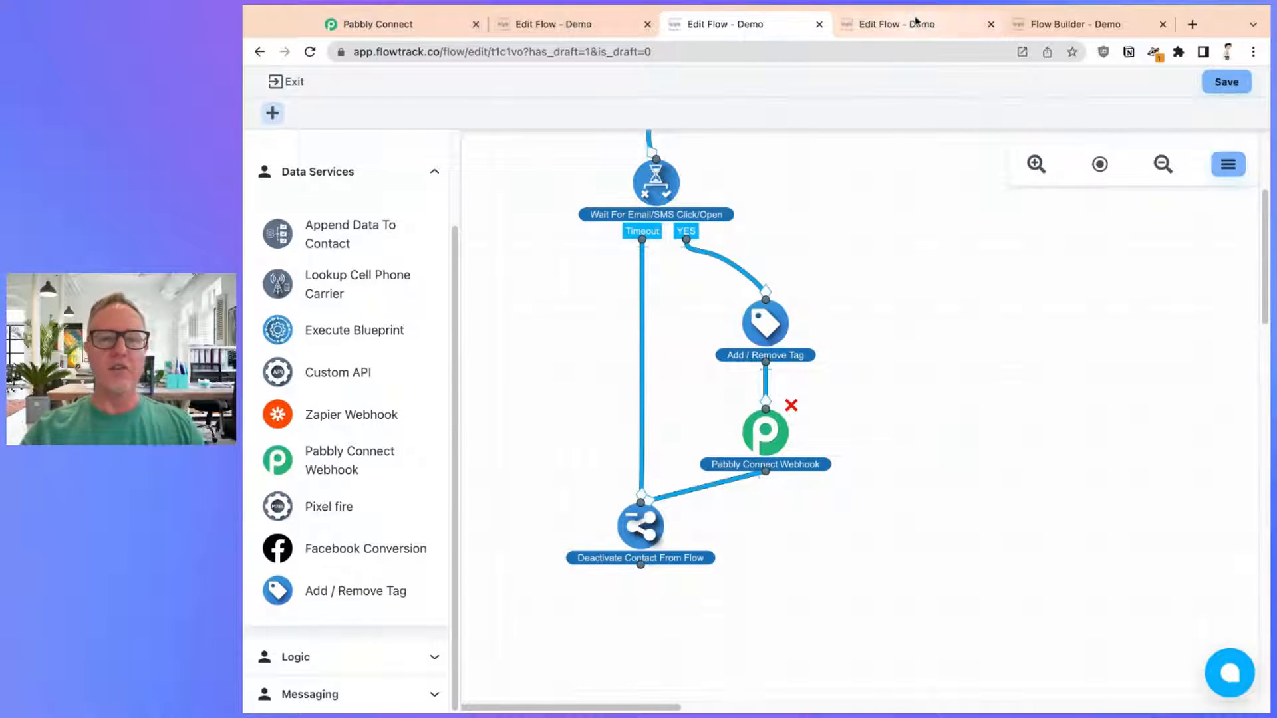
Step: Switch to the Bitcoin API demo flow and review the Custom API step's settings
{"action": "left_click", "coordinate": [904, 24]}
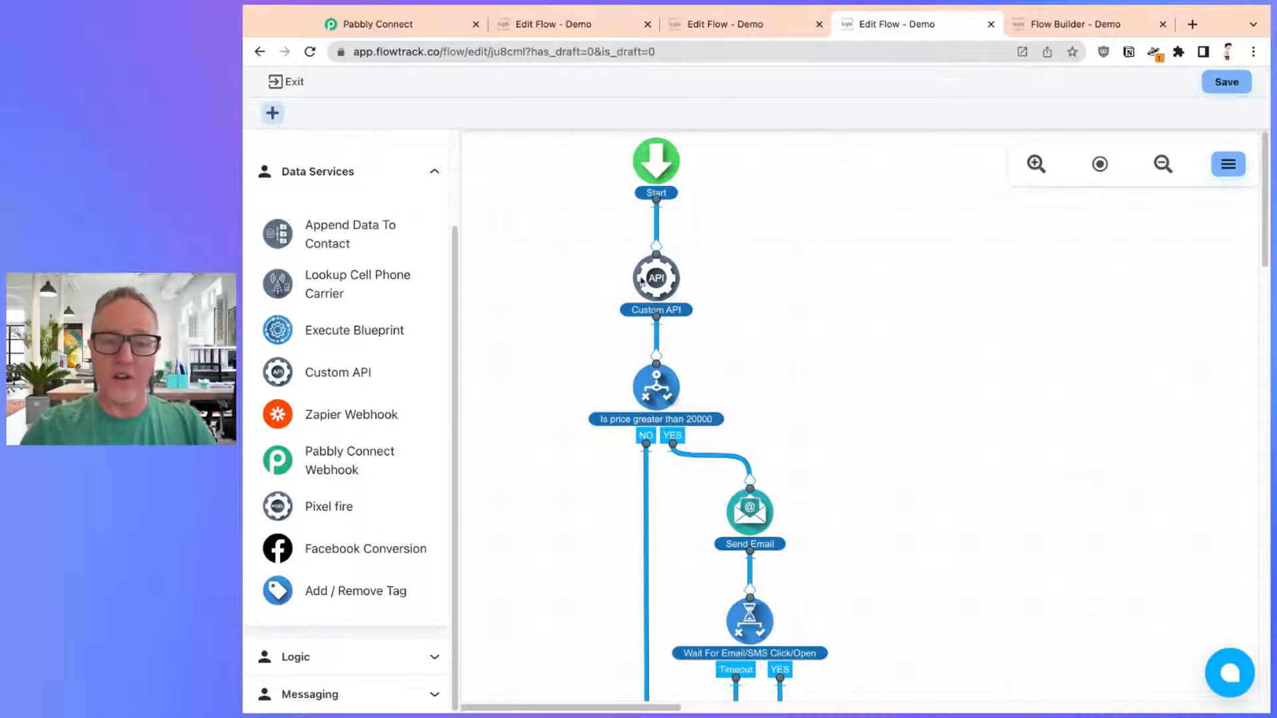
{"action": "left_click", "coordinate": [656, 276]}
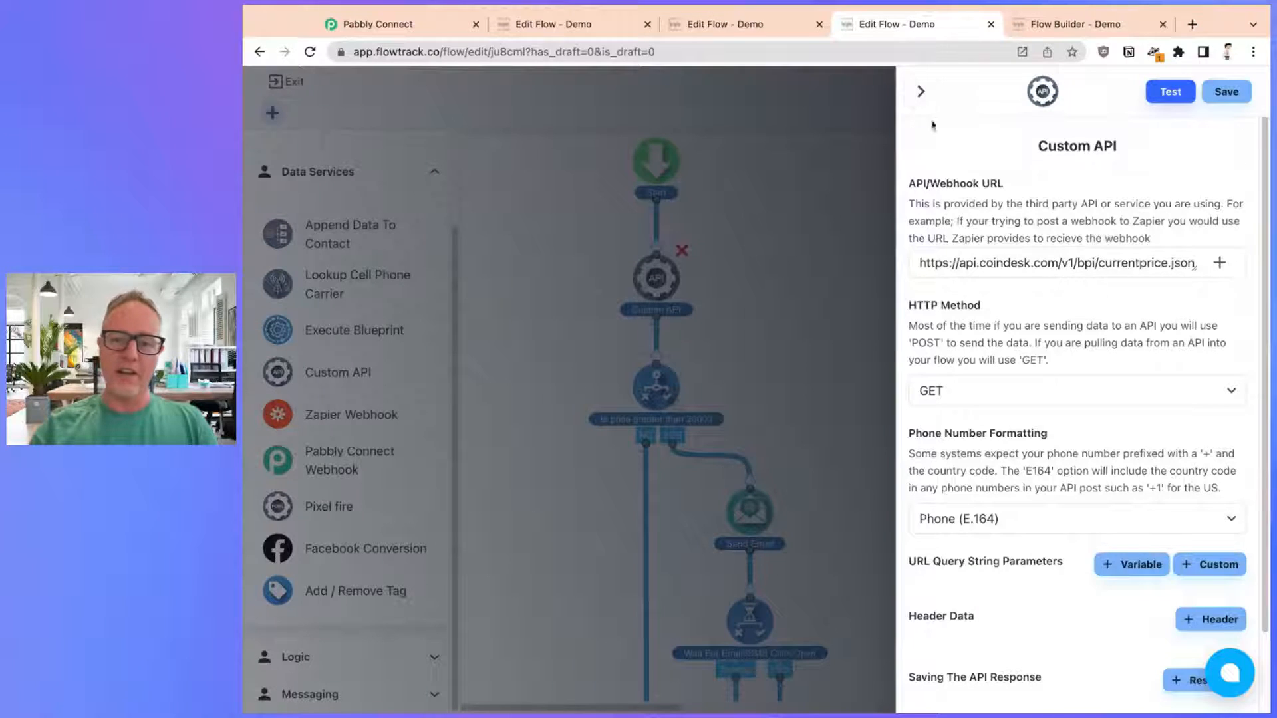
{"action": "scroll", "scroll_direction": "down", "scroll_amount": 3}
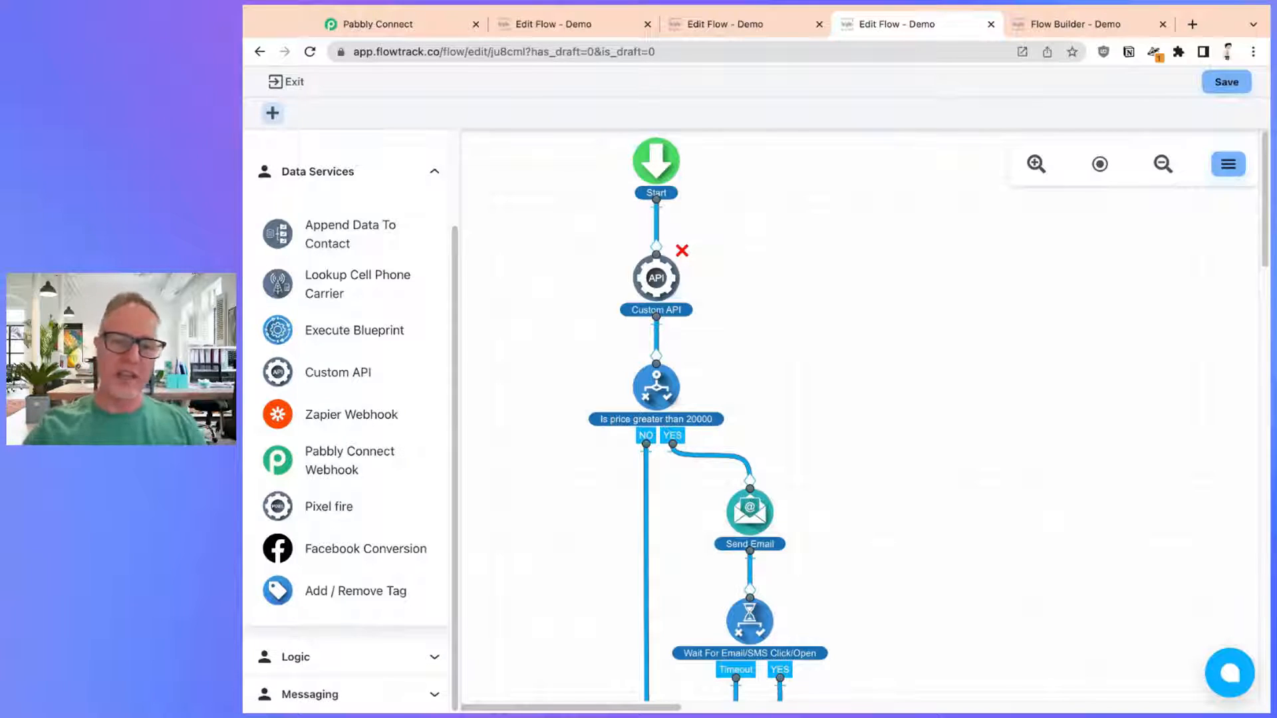
{"action": "scroll", "scroll_direction": "down", "scroll_amount": 3}
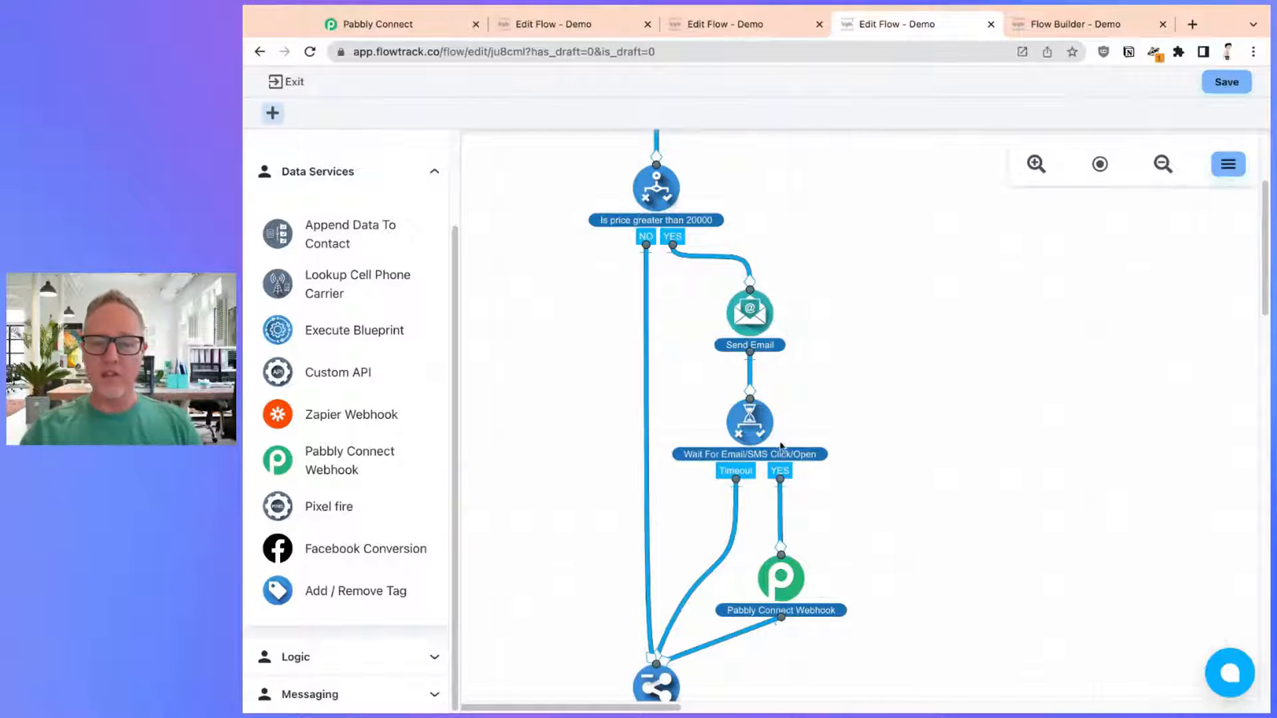
{"action": "mouse_move", "coordinate": [796, 541]}
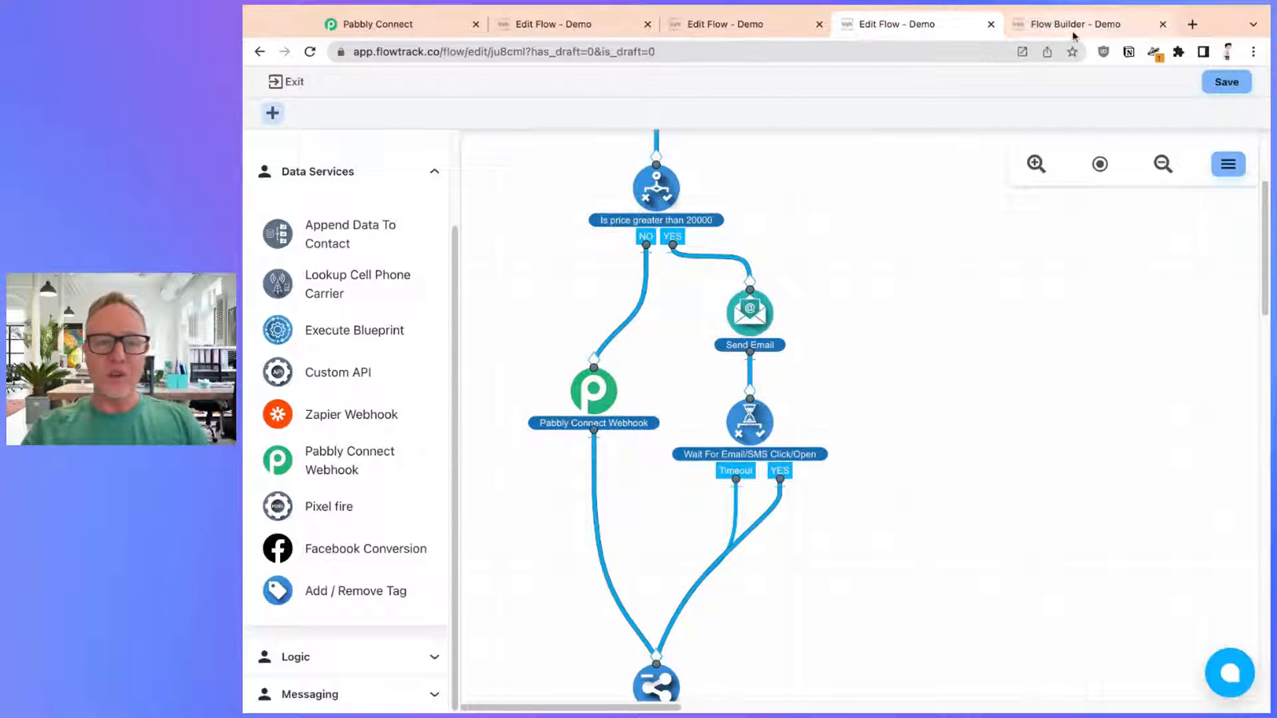
Step: Look at Draft Flow from the flows list, then open Call Flow (1uzh8e)
{"action": "left_click", "coordinate": [286, 81]}
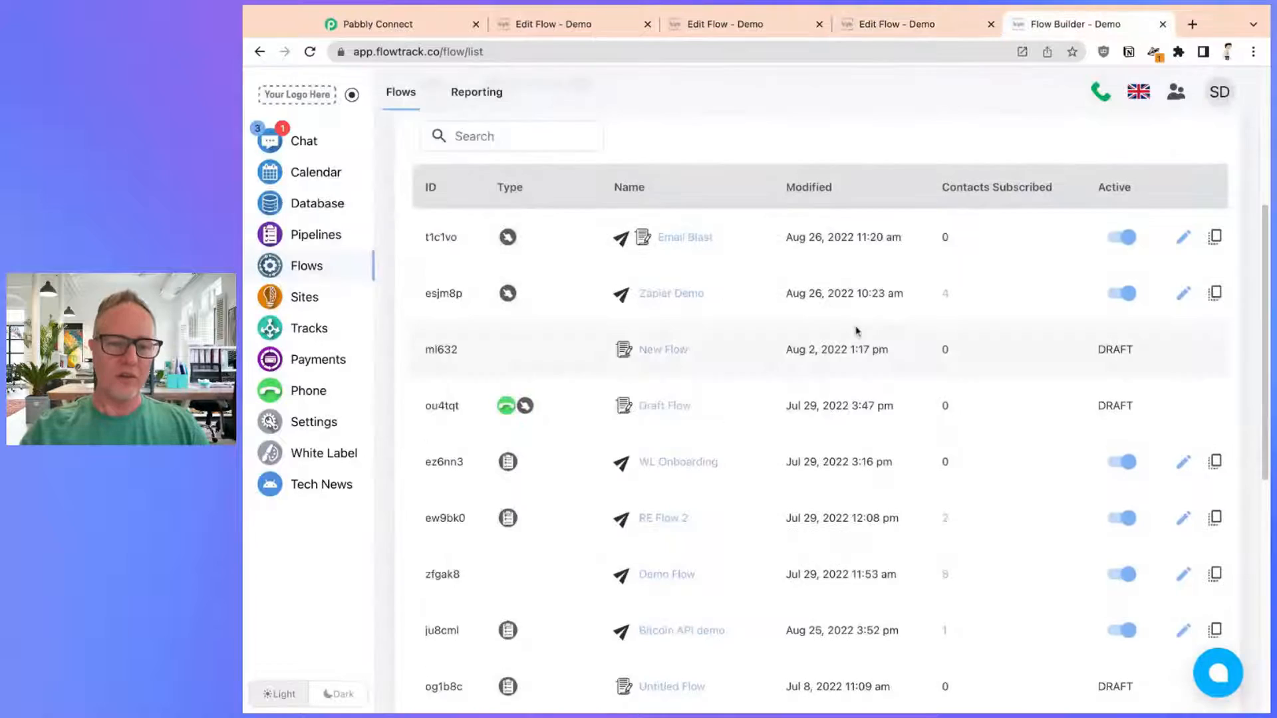
{"action": "scroll", "scroll_direction": "down", "scroll_amount": 3}
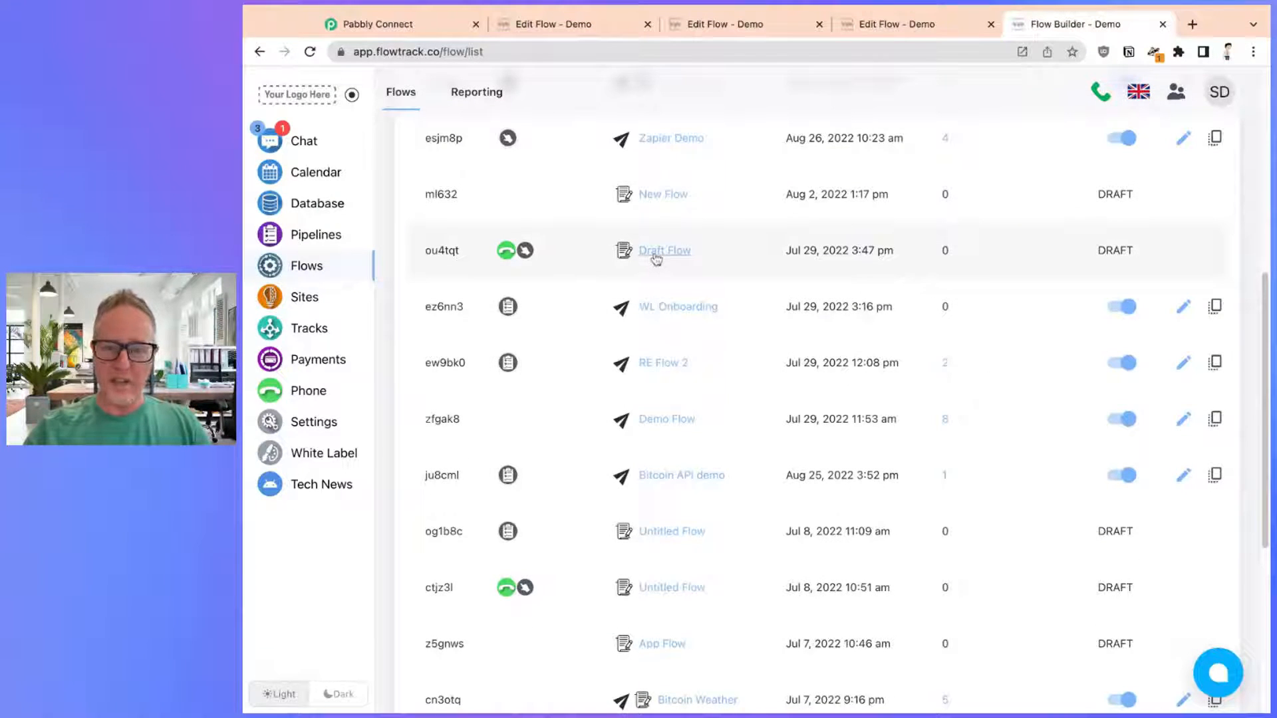
{"action": "left_click", "coordinate": [664, 250]}
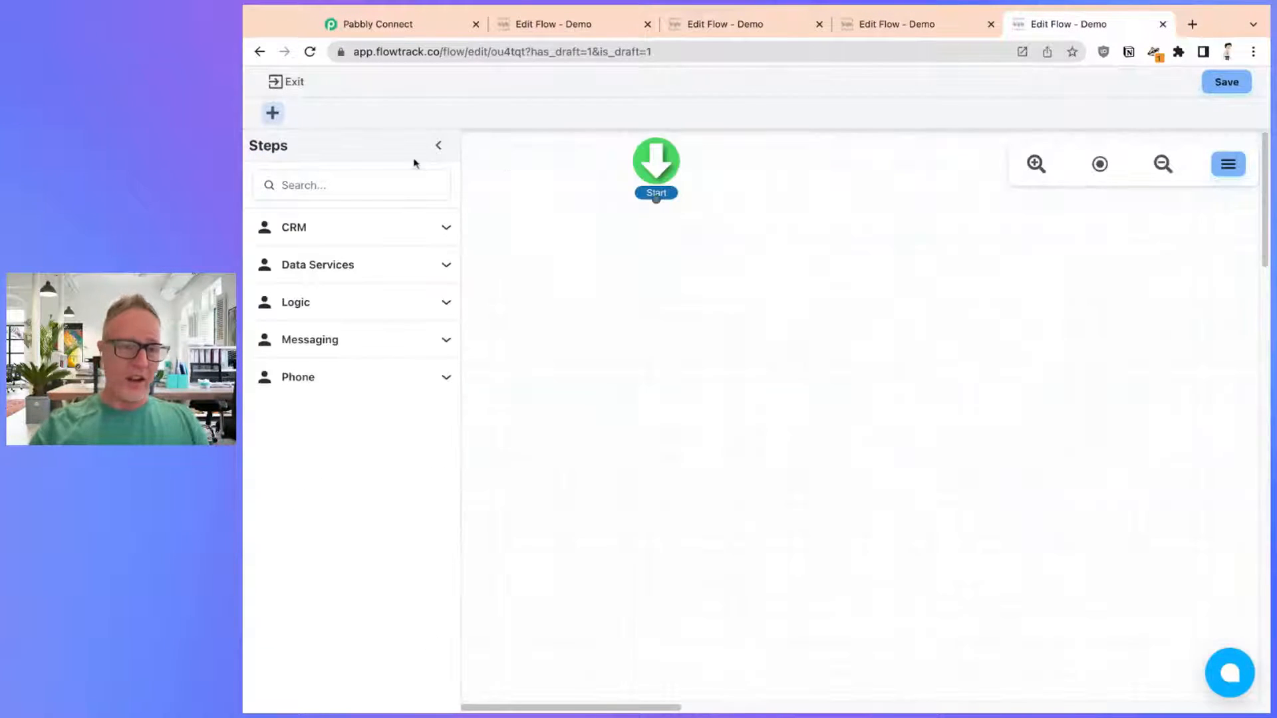
{"action": "left_click", "coordinate": [286, 81]}
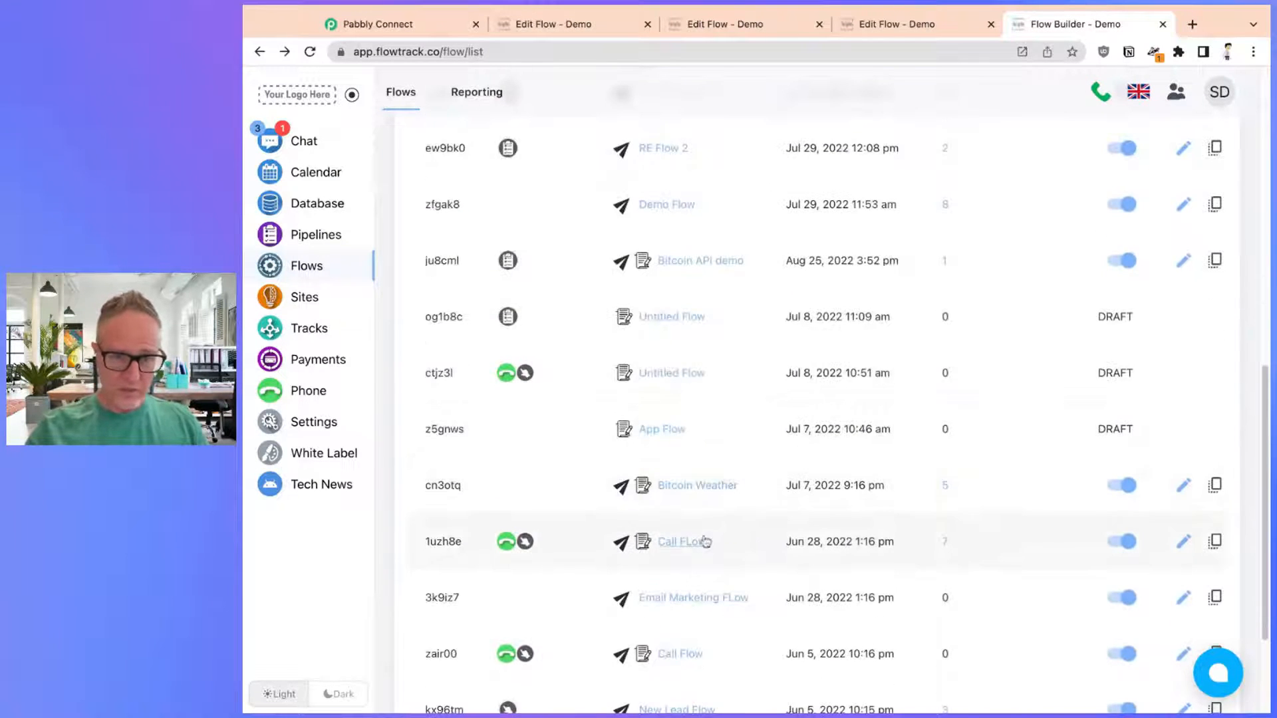
{"action": "left_click", "coordinate": [679, 541]}
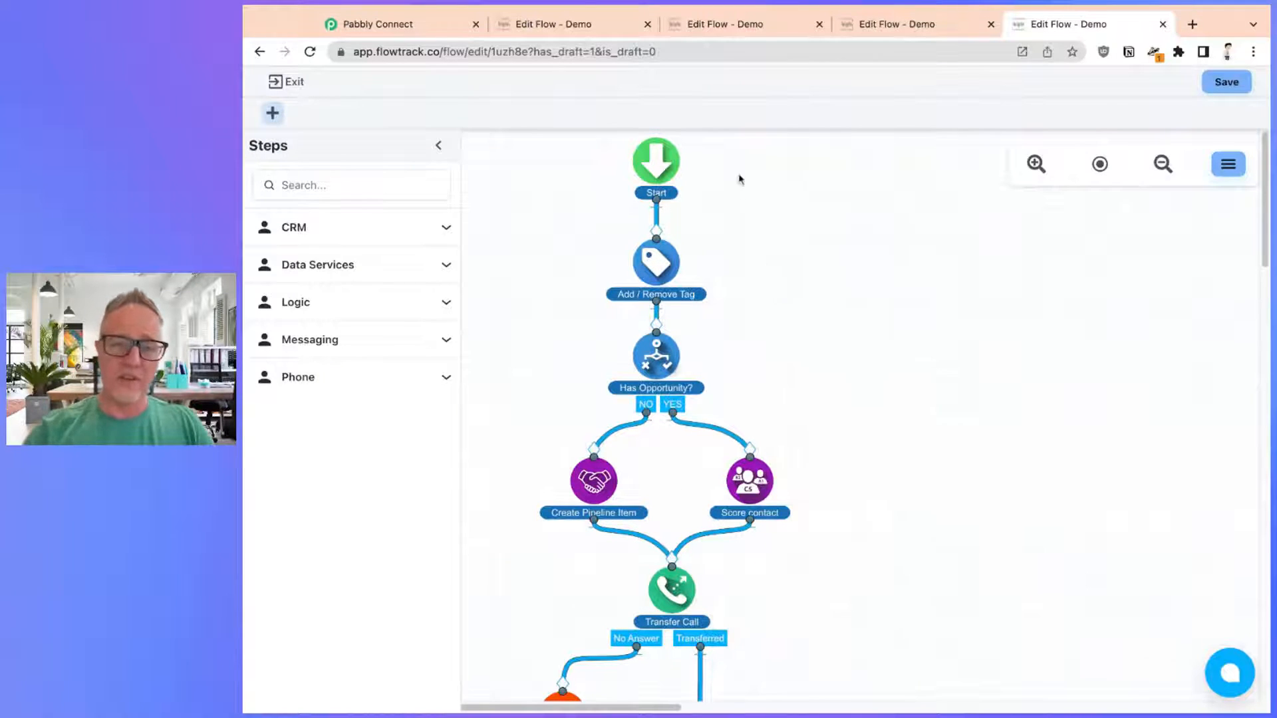
{"action": "scroll", "scroll_direction": "down", "scroll_amount": 3}
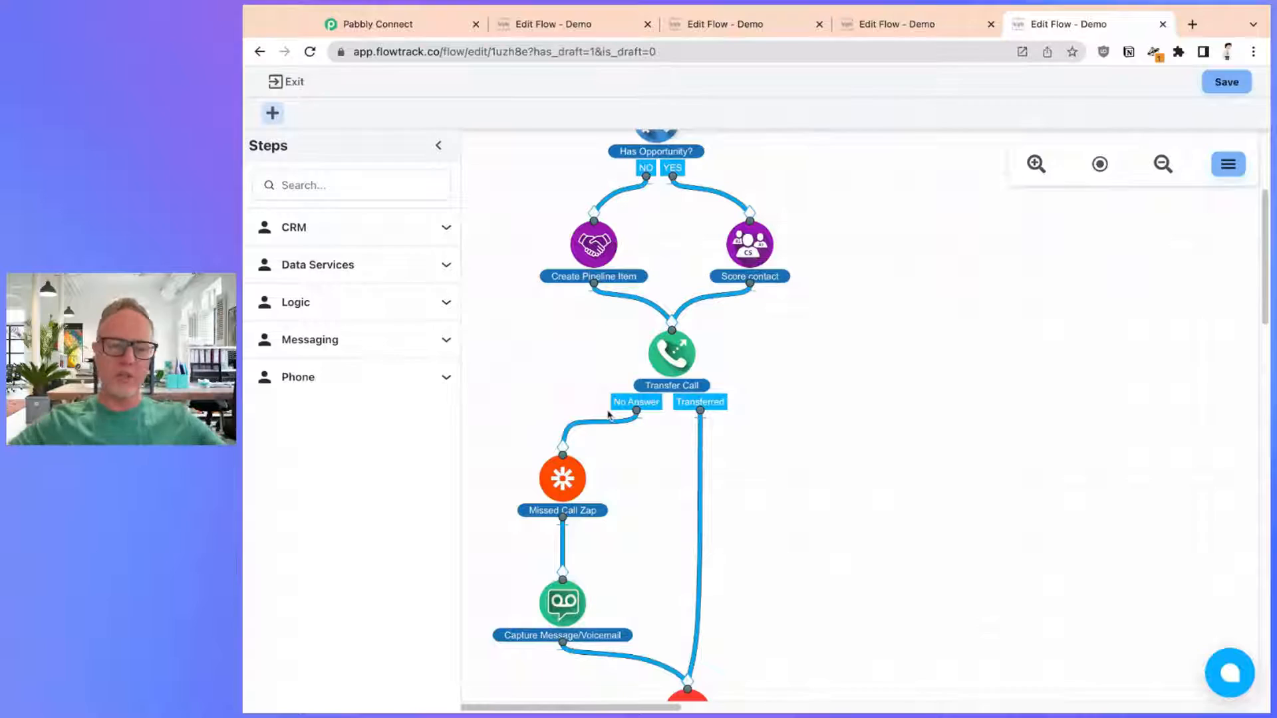
{"action": "scroll", "scroll_direction": "down", "scroll_amount": 3}
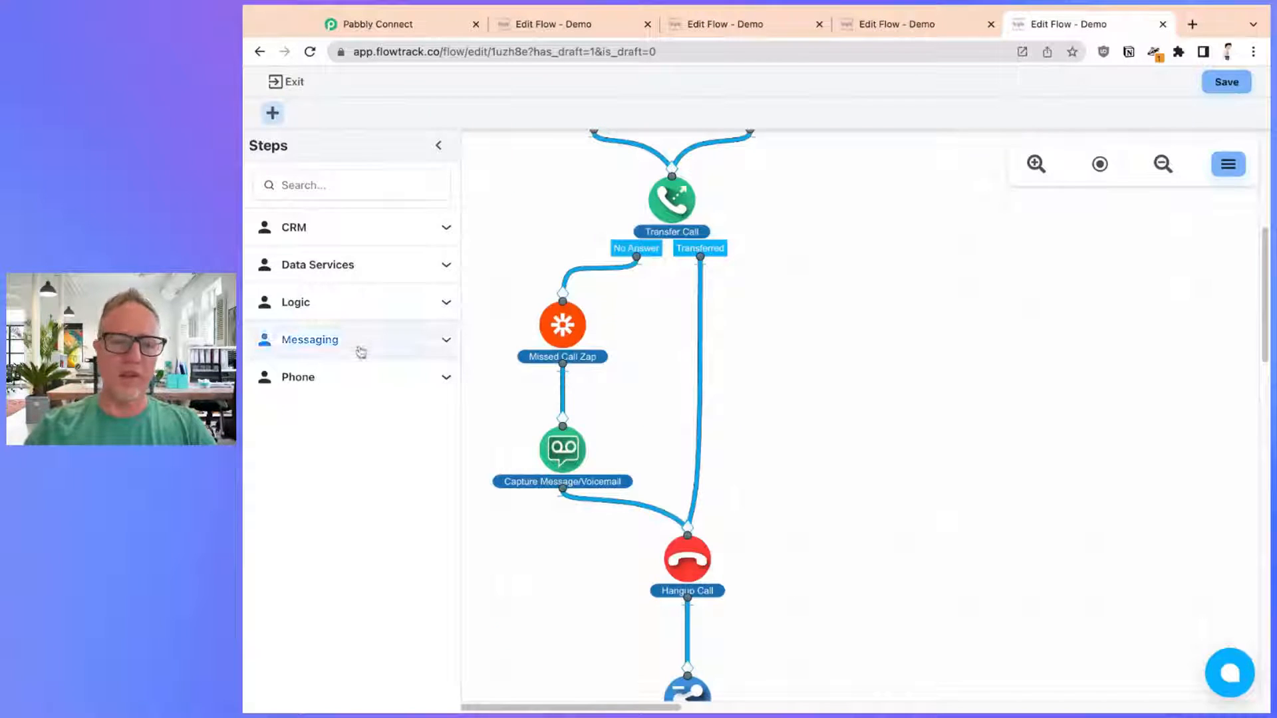
{"action": "left_click", "coordinate": [295, 302]}
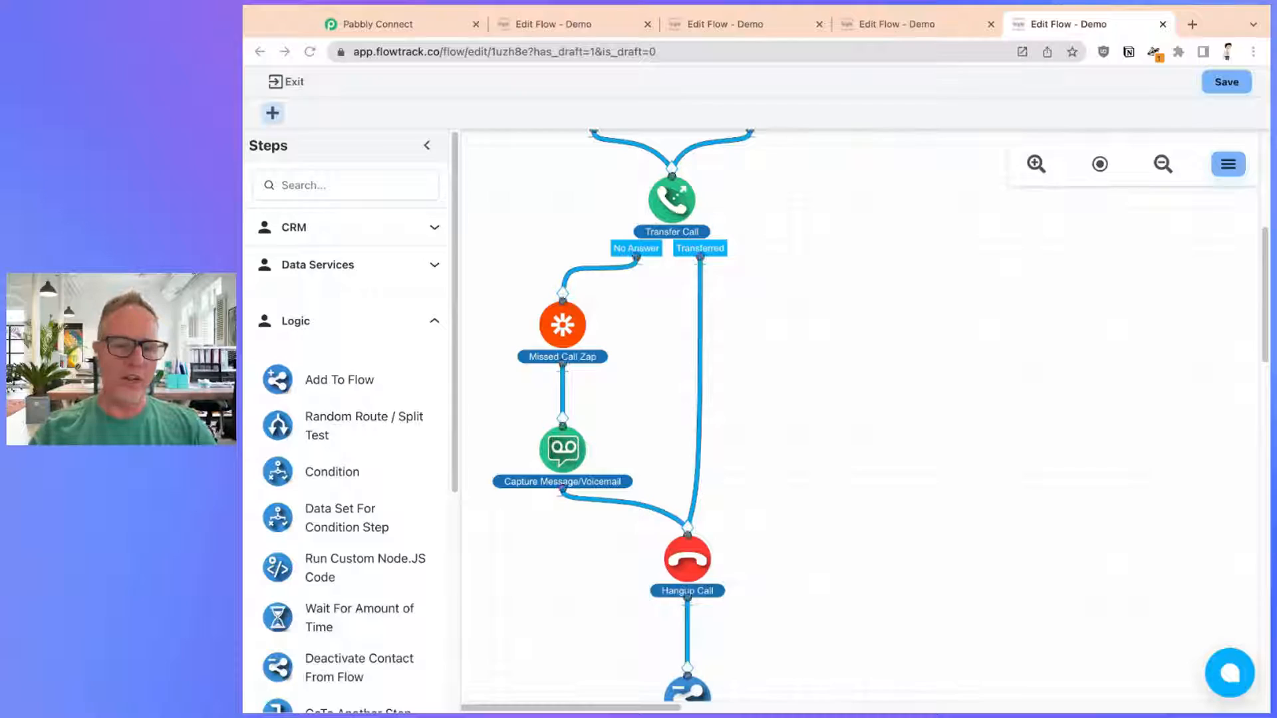
{"action": "scroll", "scroll_direction": "up", "scroll_amount": 3}
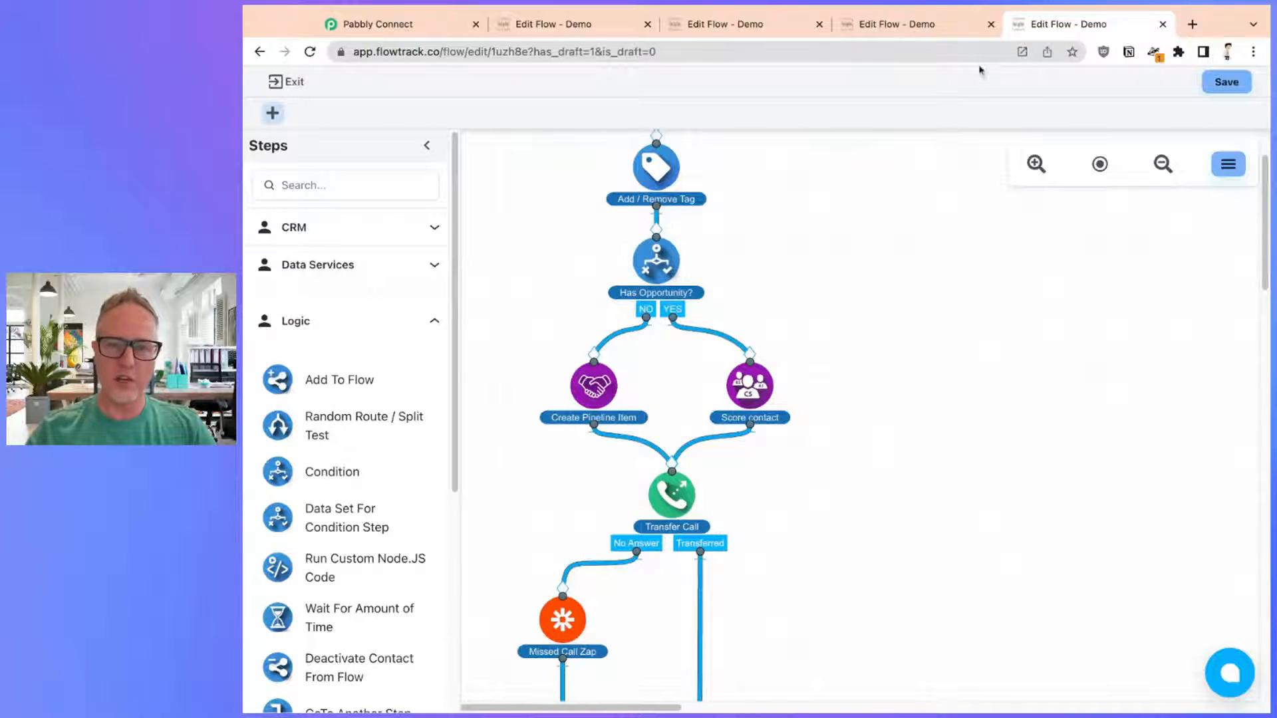
Step: Switch to the price-check flow and review, then close, the Send Email settings
{"action": "left_click", "coordinate": [916, 24]}
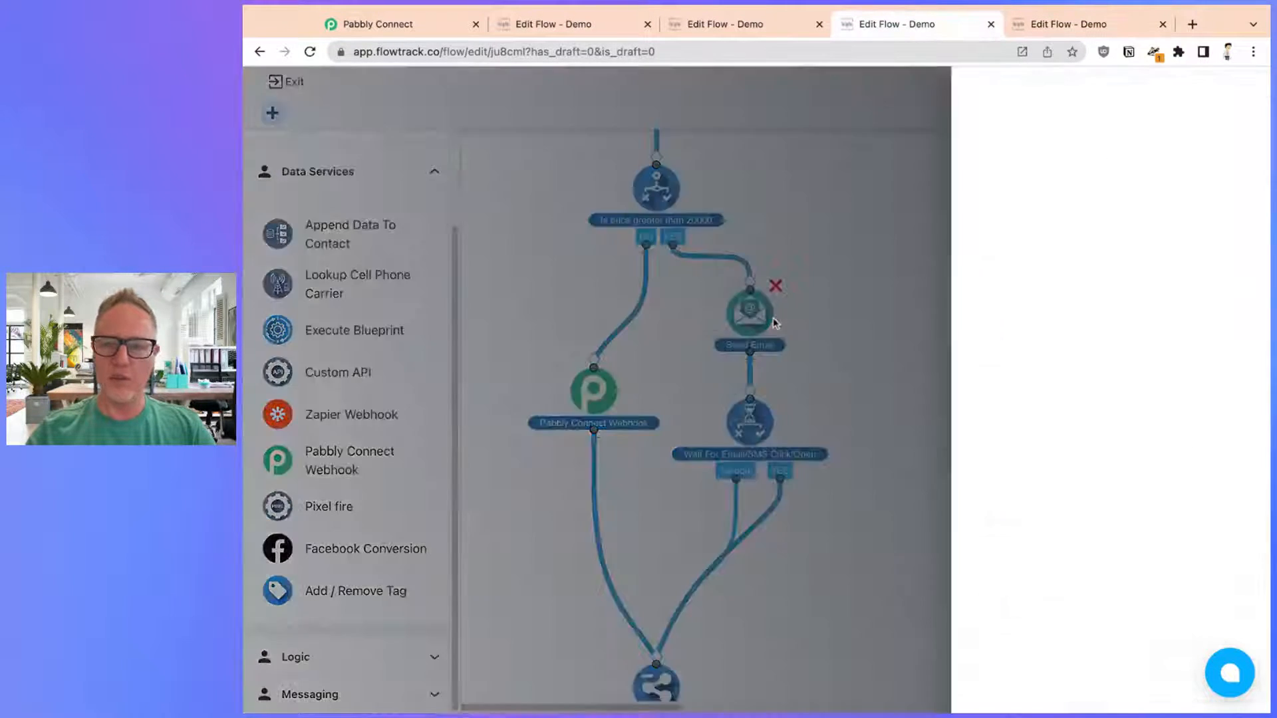
{"action": "left_click", "coordinate": [748, 314]}
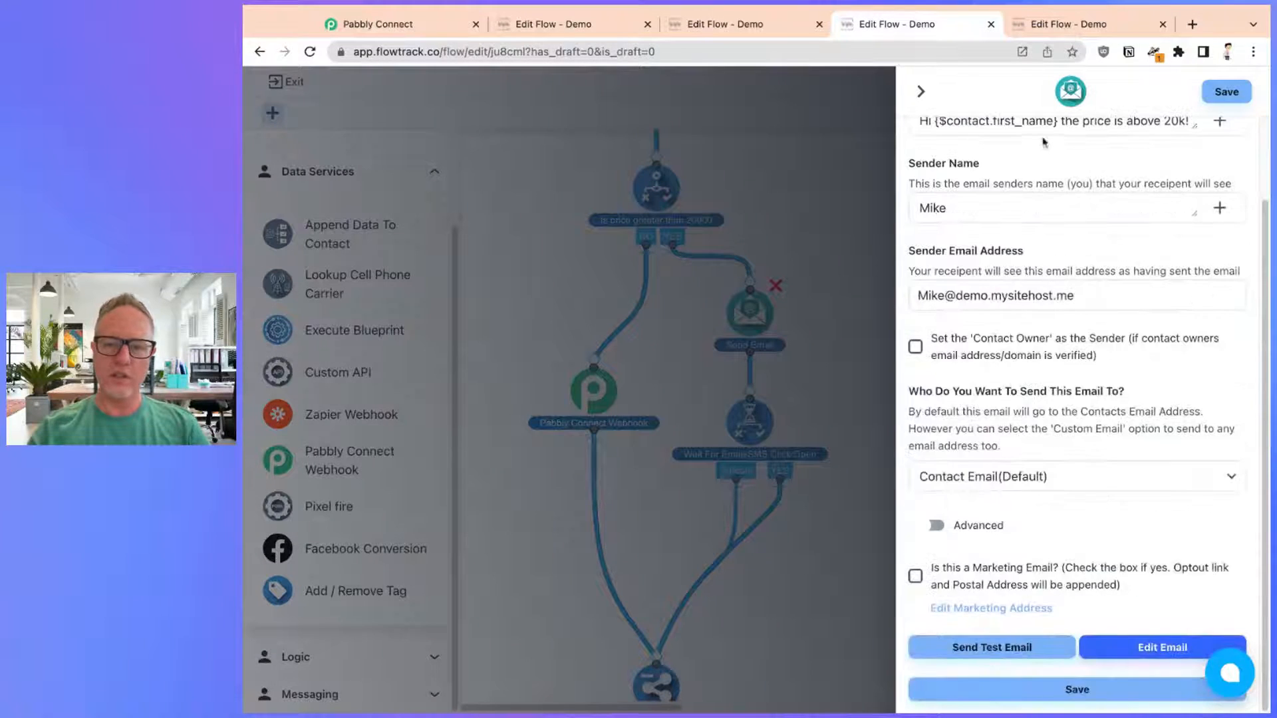
{"action": "scroll", "scroll_direction": "down", "scroll_amount": 3}
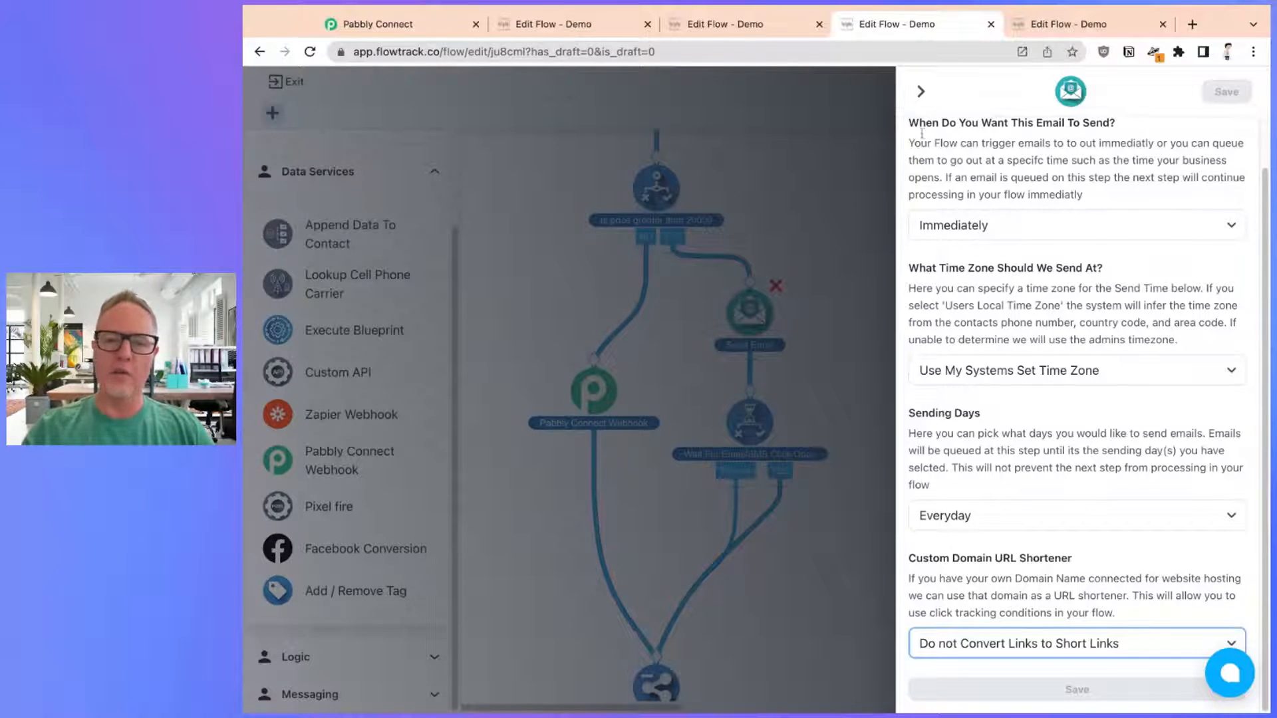
{"action": "left_click", "coordinate": [919, 90]}
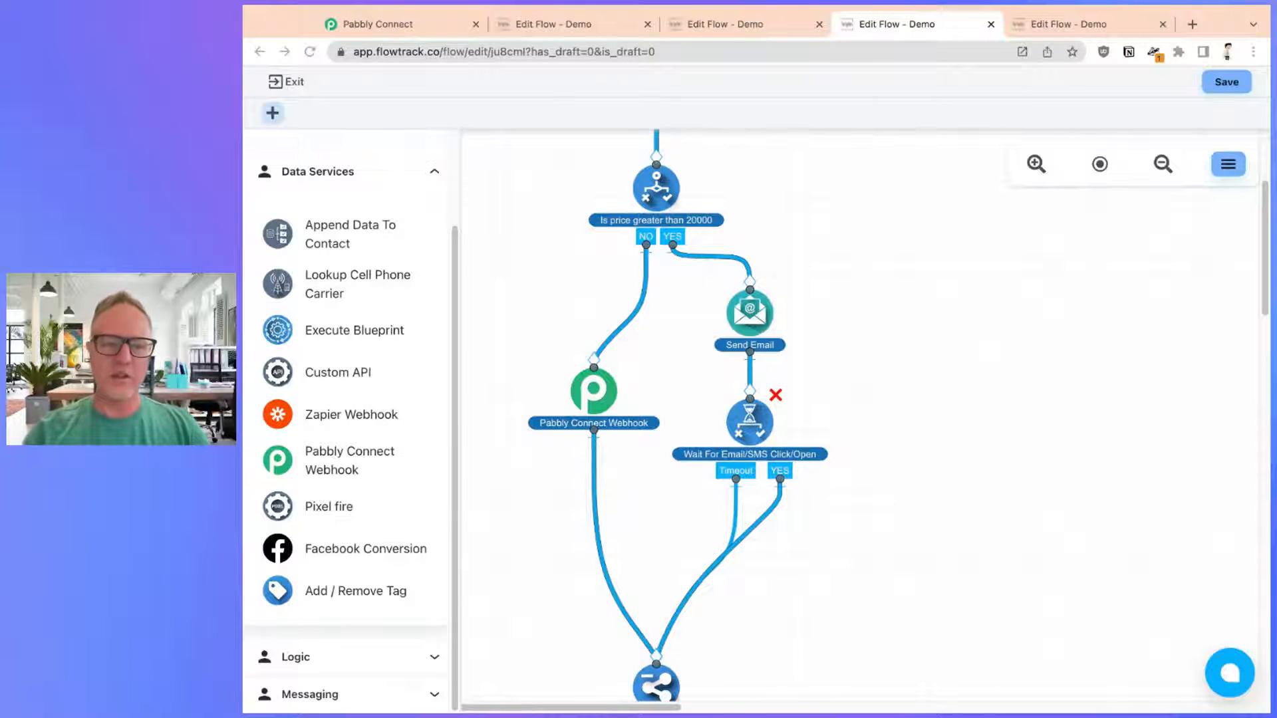
{"action": "mouse_move", "coordinate": [483, 311]}
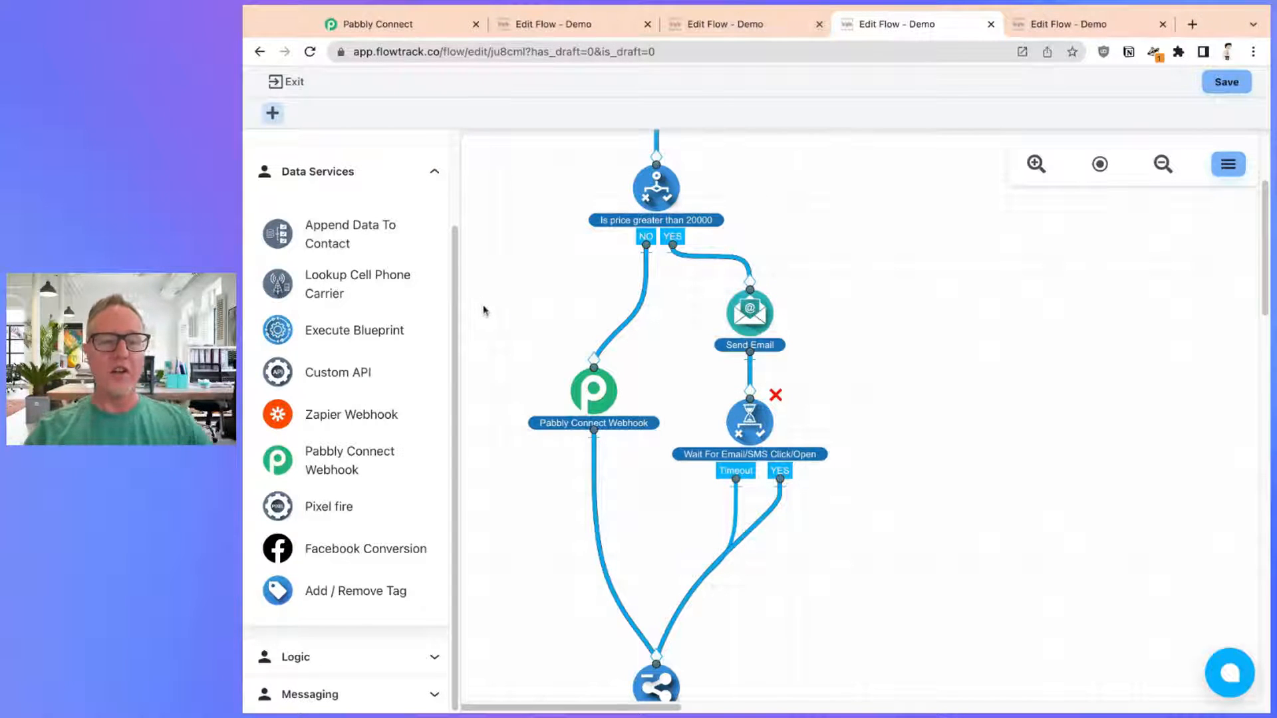
{"action": "mouse_move", "coordinate": [545, 286]}
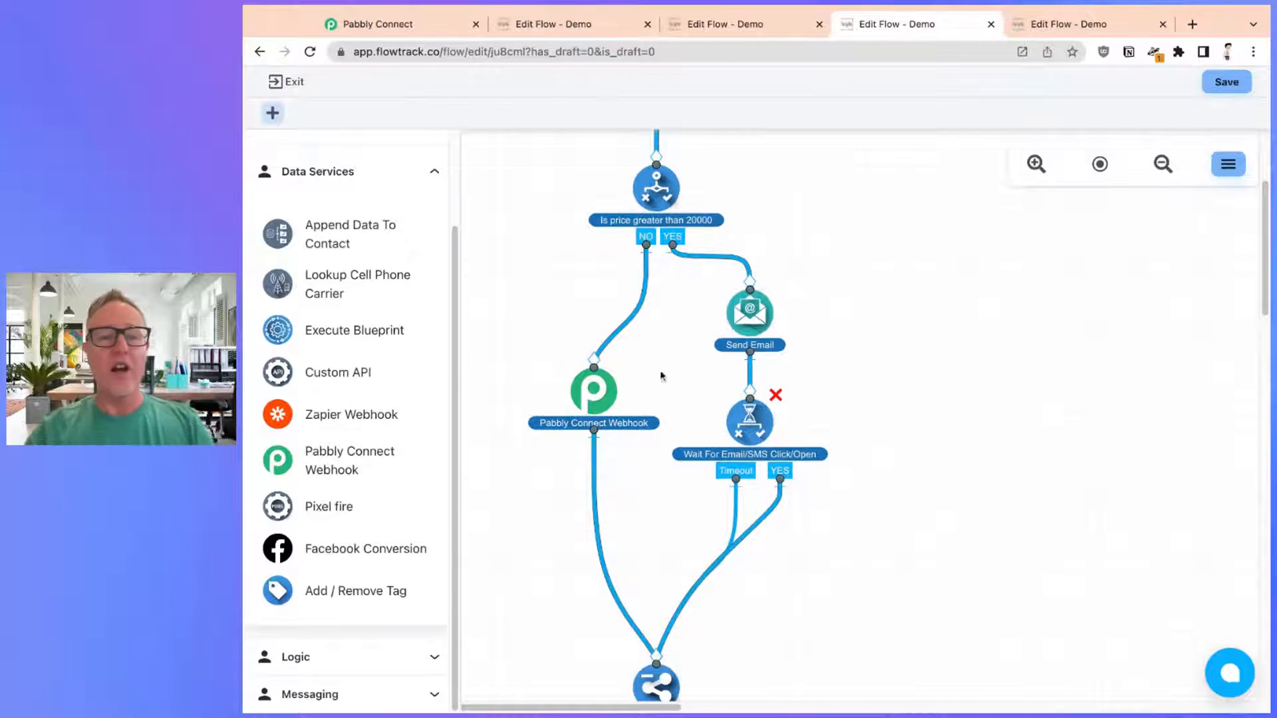
Step: Open the Custom API step showing the GET request to CoinDesk's current-price URL
{"action": "left_click", "coordinate": [655, 251]}
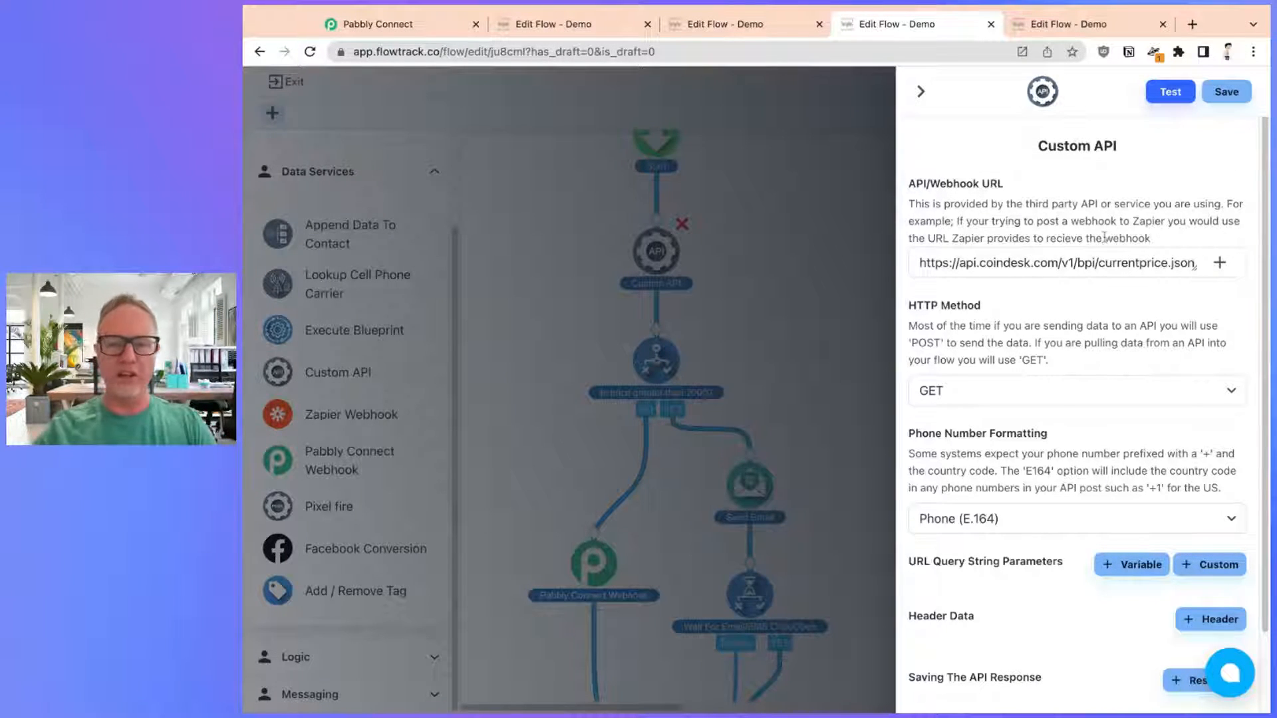
Step: Review the coindesk GET URL and the bpi.USD.rate Bitcoin Price response, then close the panel
{"action": "left_click", "coordinate": [1059, 262]}
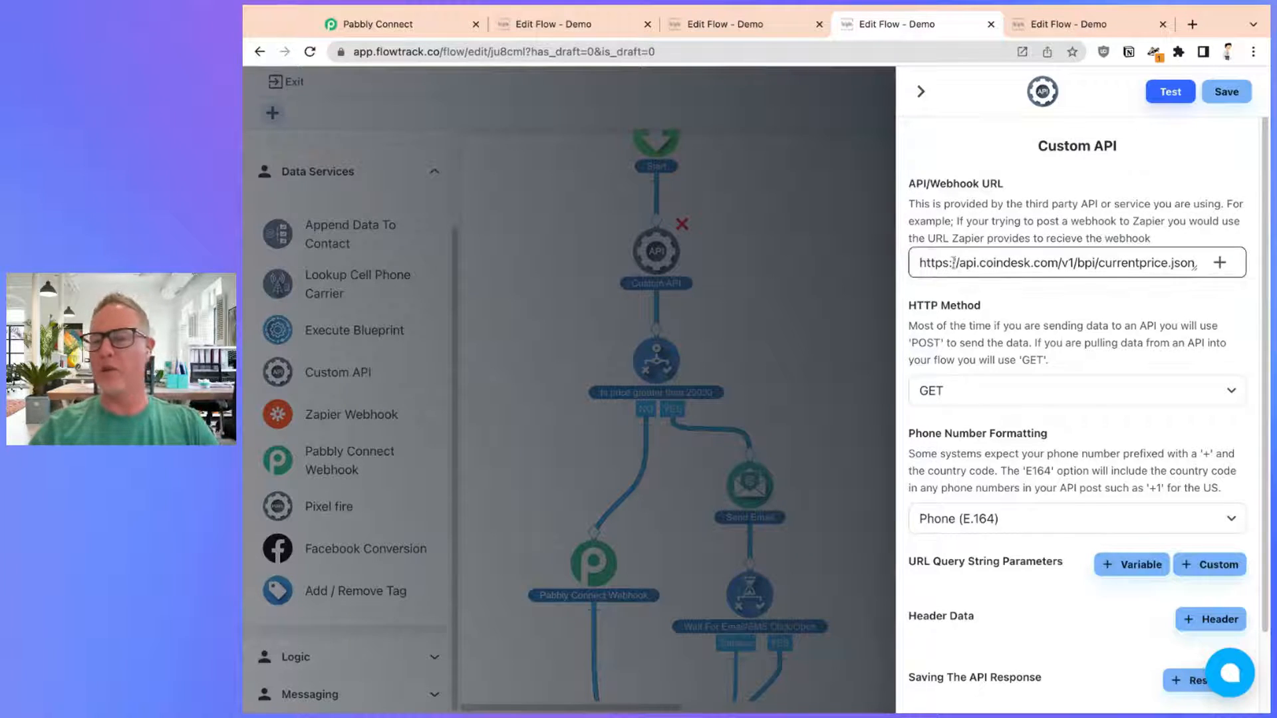
{"action": "scroll", "scroll_direction": "down", "scroll_amount": 3}
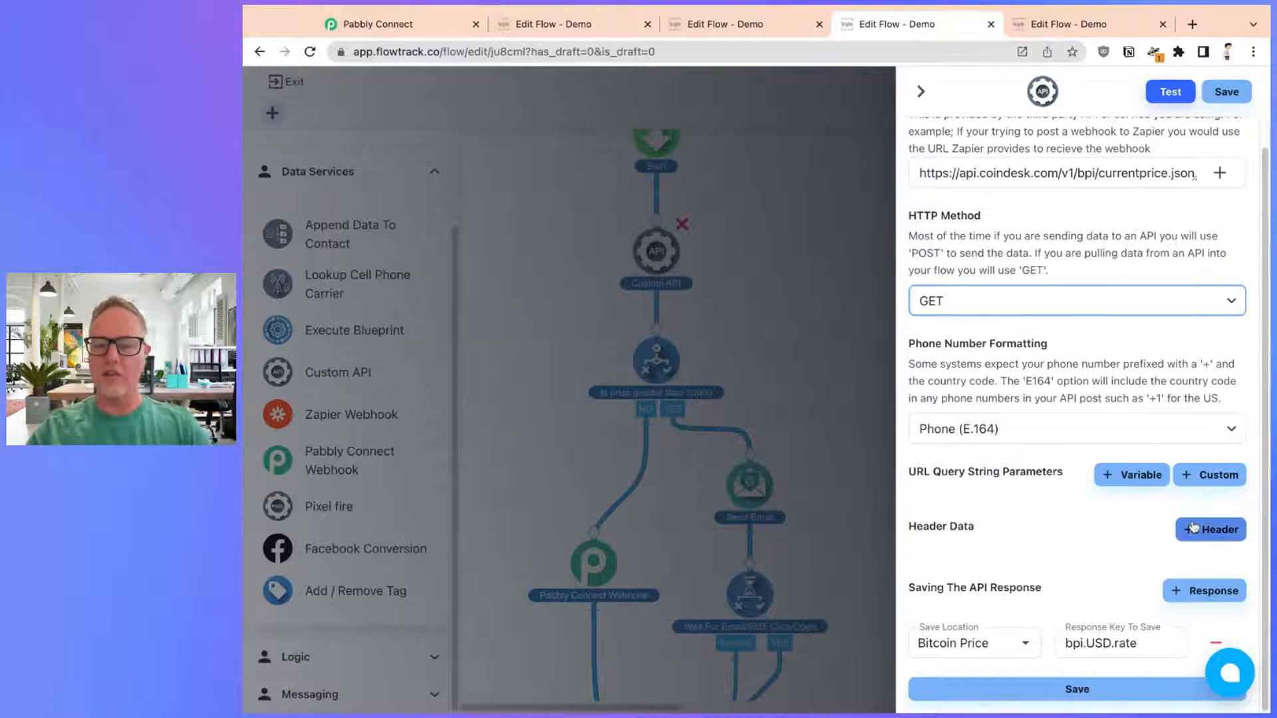
{"action": "scroll", "scroll_direction": "up", "scroll_amount": 3}
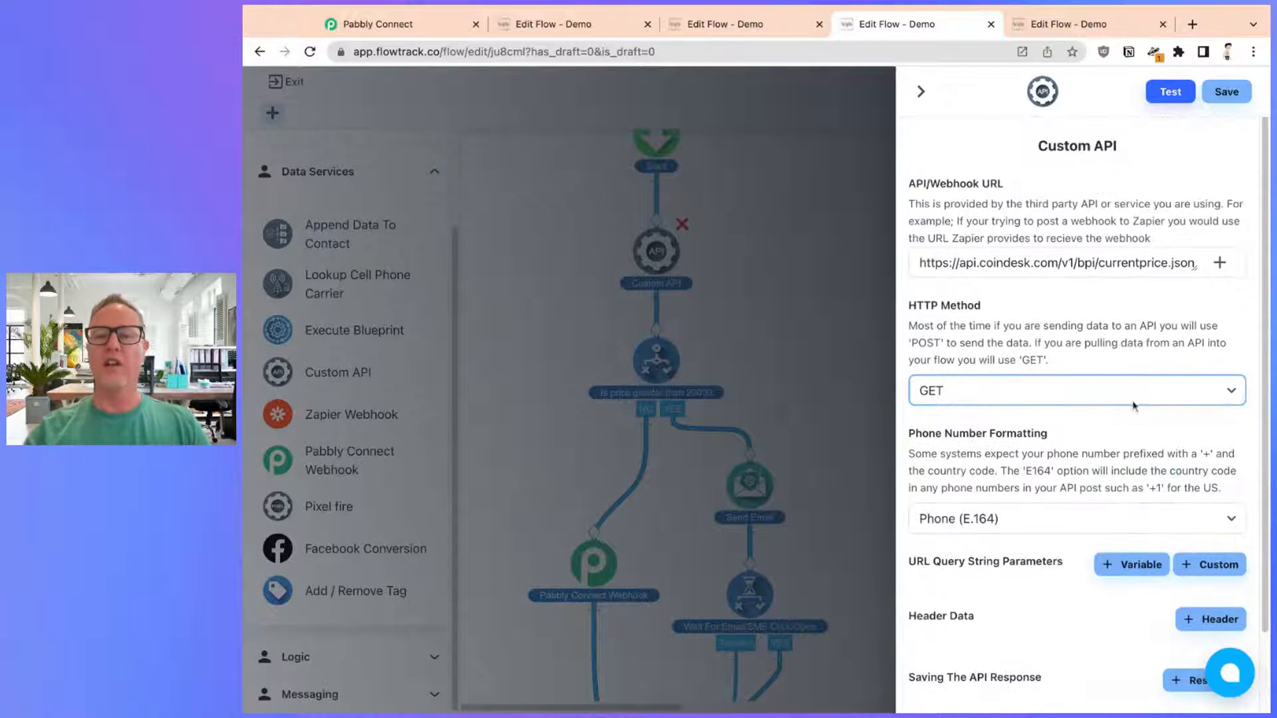
{"action": "scroll", "scroll_direction": "down", "scroll_amount": 3}
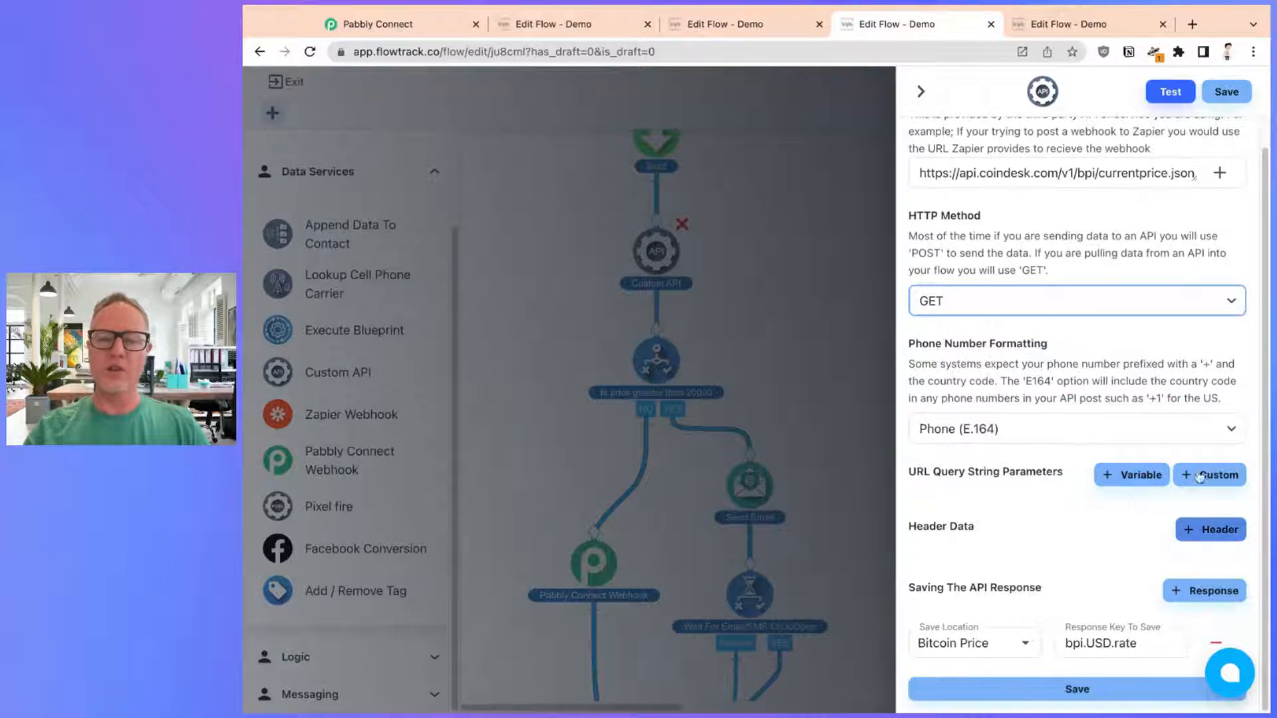
{"action": "left_click", "coordinate": [920, 90]}
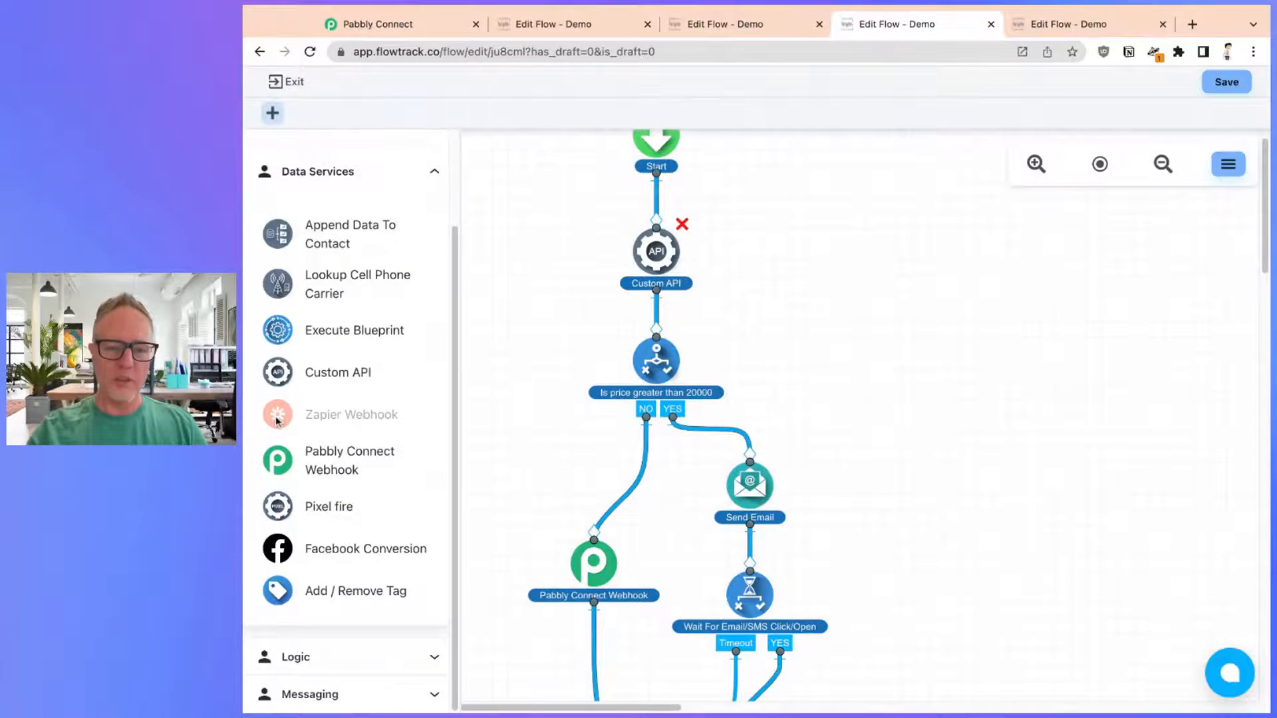
{"action": "left_click", "coordinate": [351, 414]}
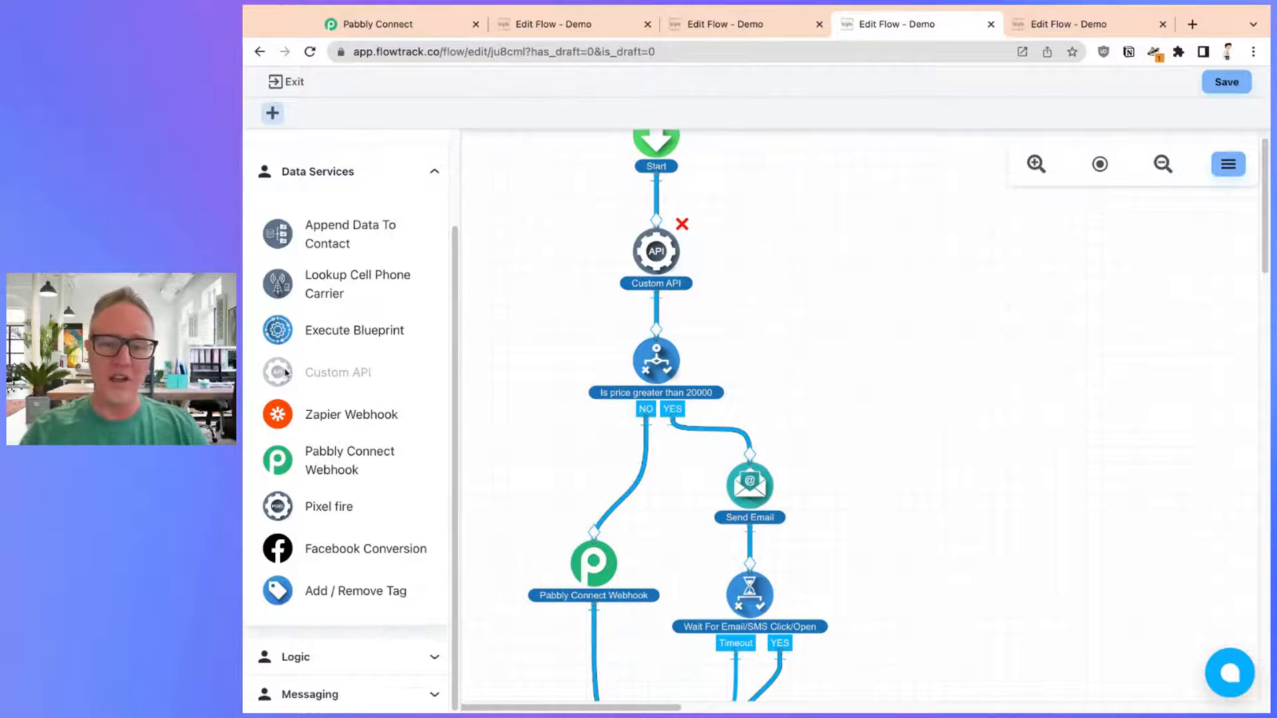
Step: Open a Custom API step and set Body Data to Custom Body (JSON, XML, etc)
{"action": "left_click", "coordinate": [655, 250]}
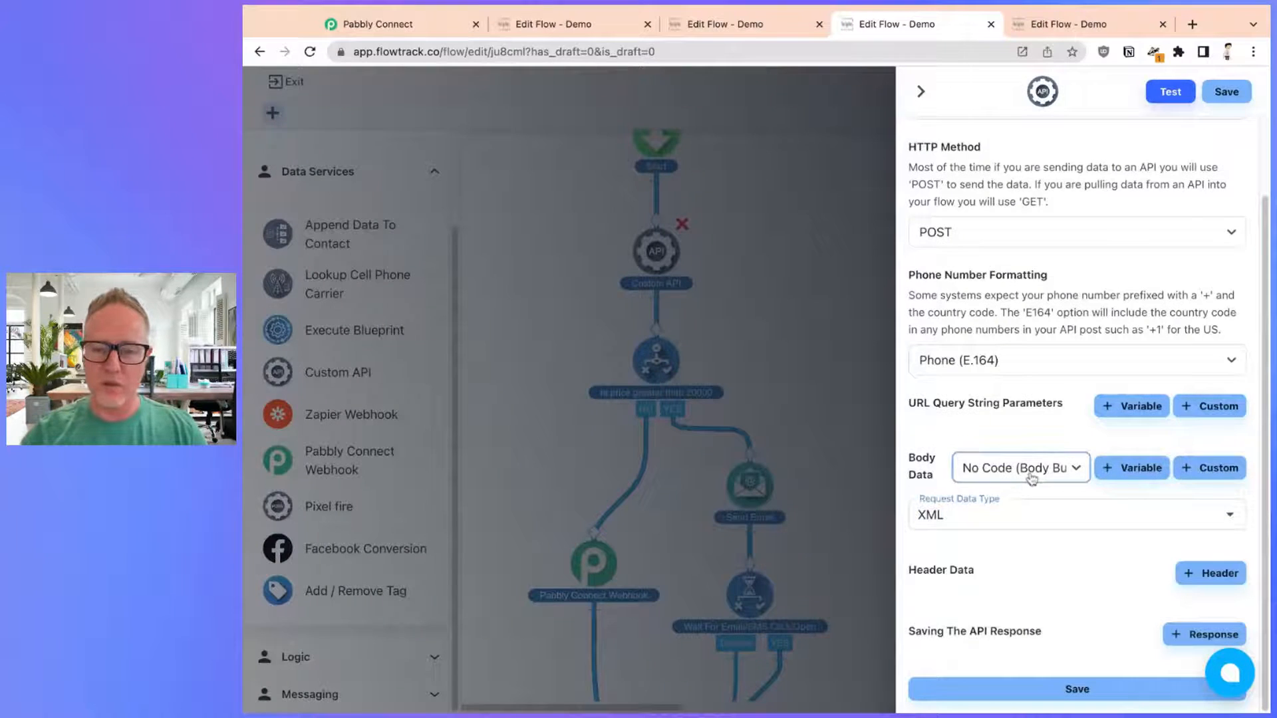
{"action": "left_click", "coordinate": [1019, 468]}
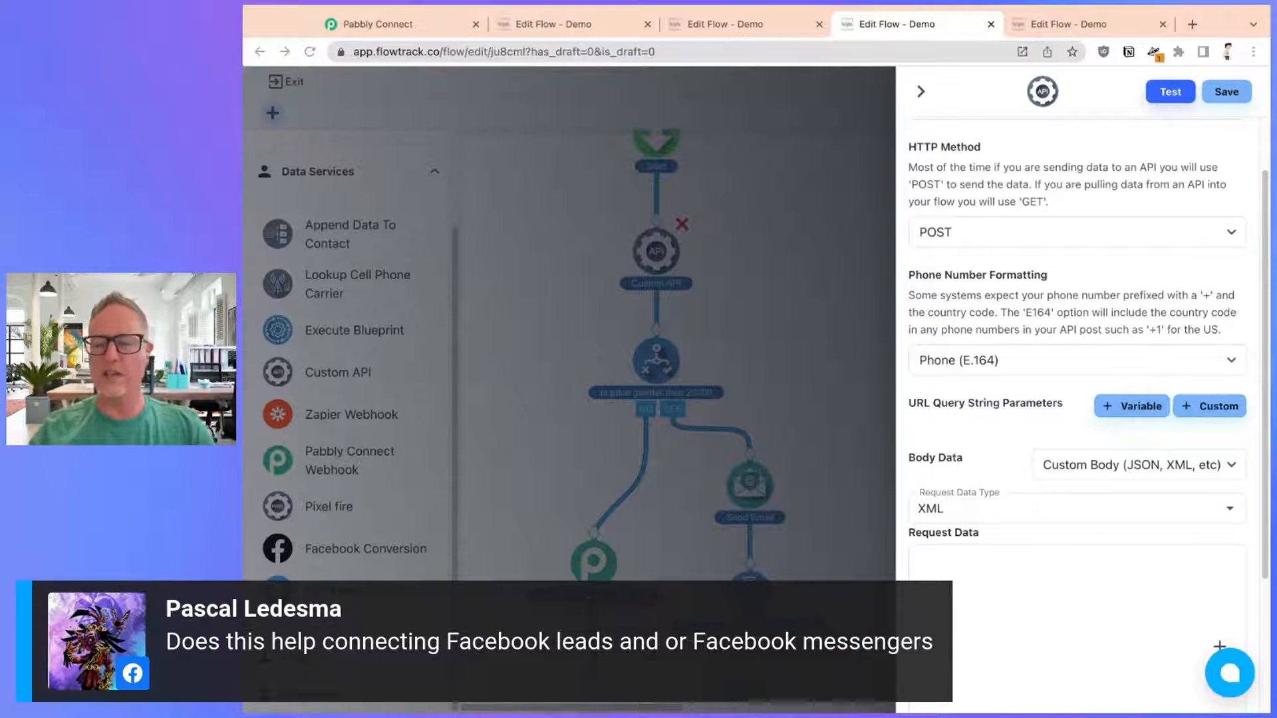
Step: Save the flow as a draft and browse the Add Inbox channels, including Facebook and WhatsApp
{"action": "left_click", "coordinate": [1075, 578]}
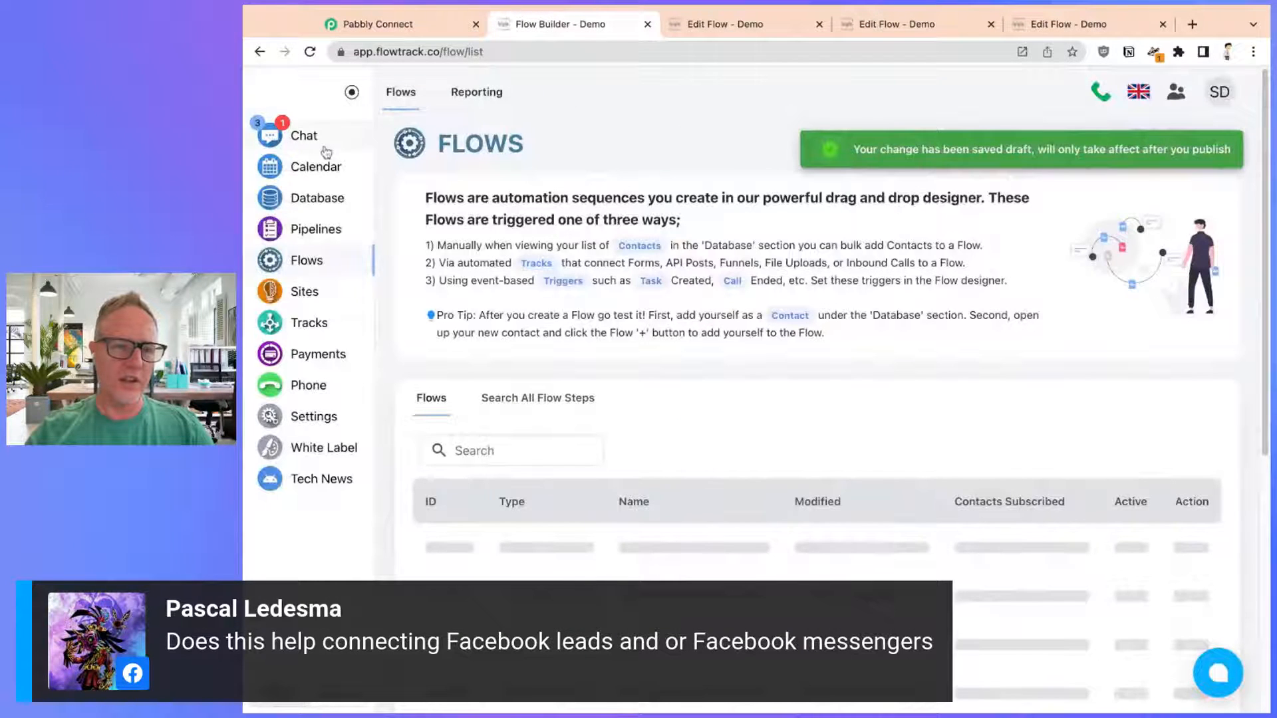
{"action": "left_click", "coordinate": [304, 135]}
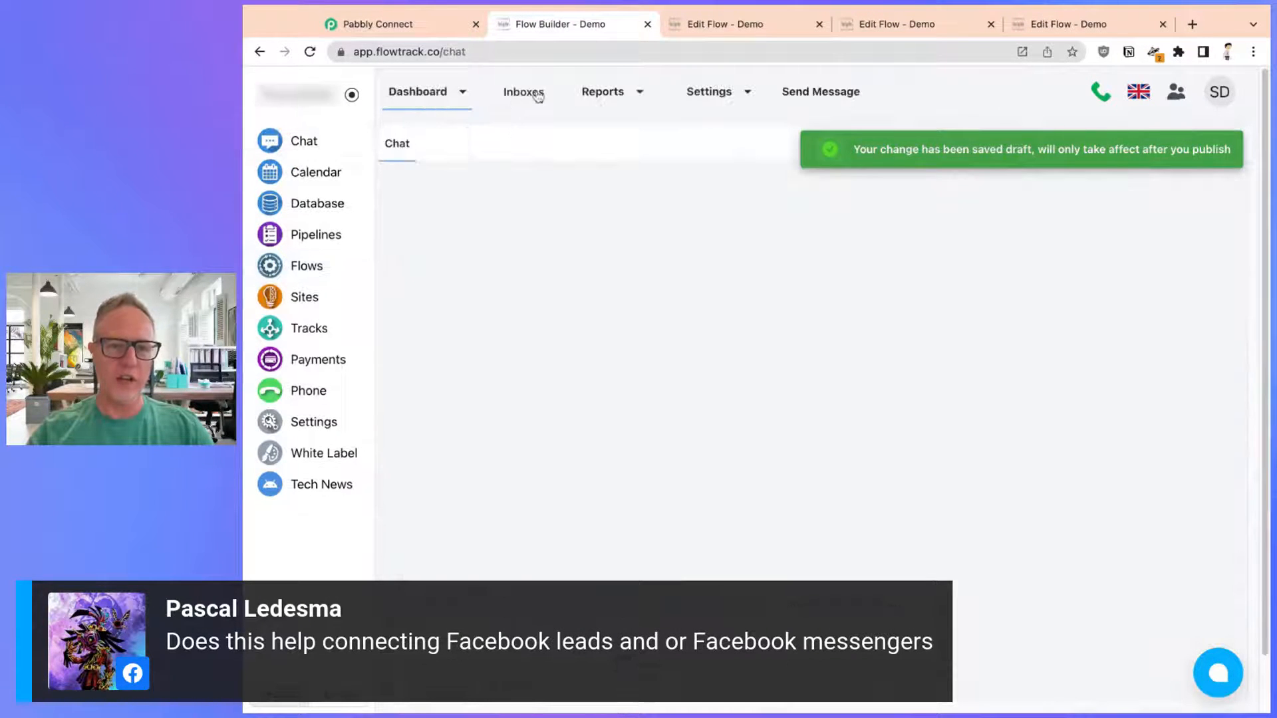
{"action": "left_click", "coordinate": [523, 91]}
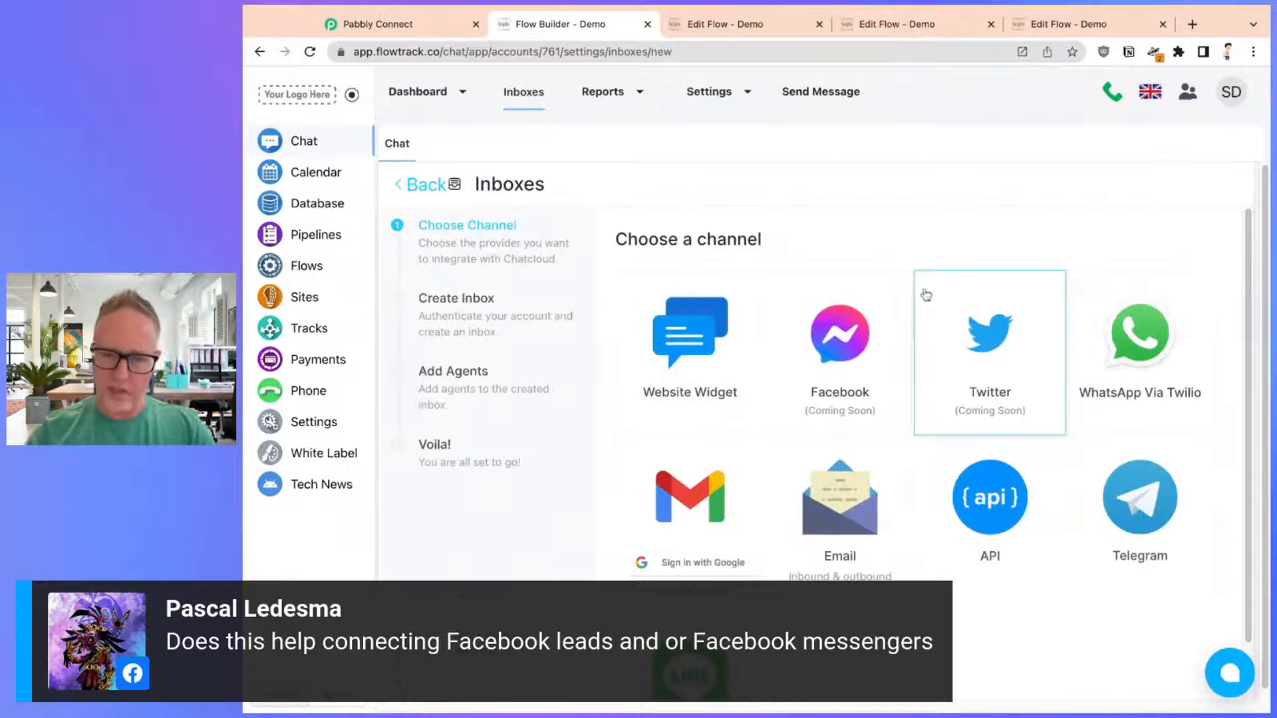
{"action": "mouse_move", "coordinate": [839, 334]}
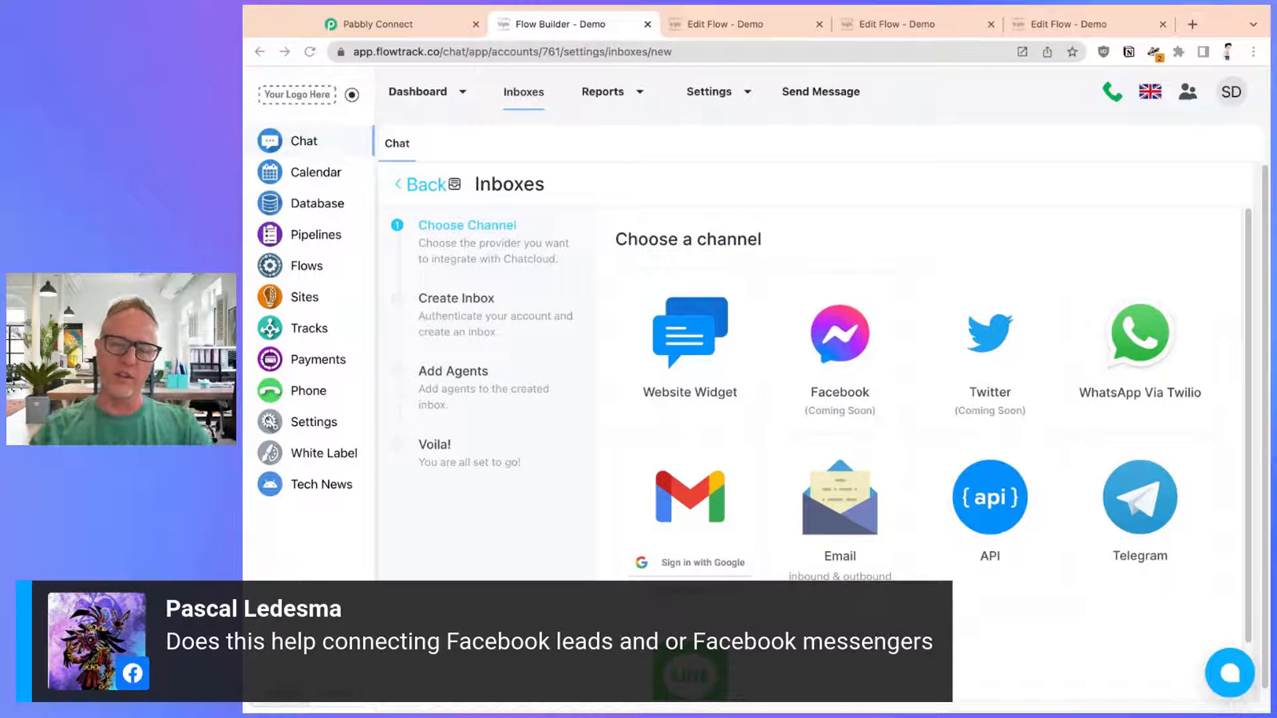
{"action": "mouse_move", "coordinate": [600, 438]}
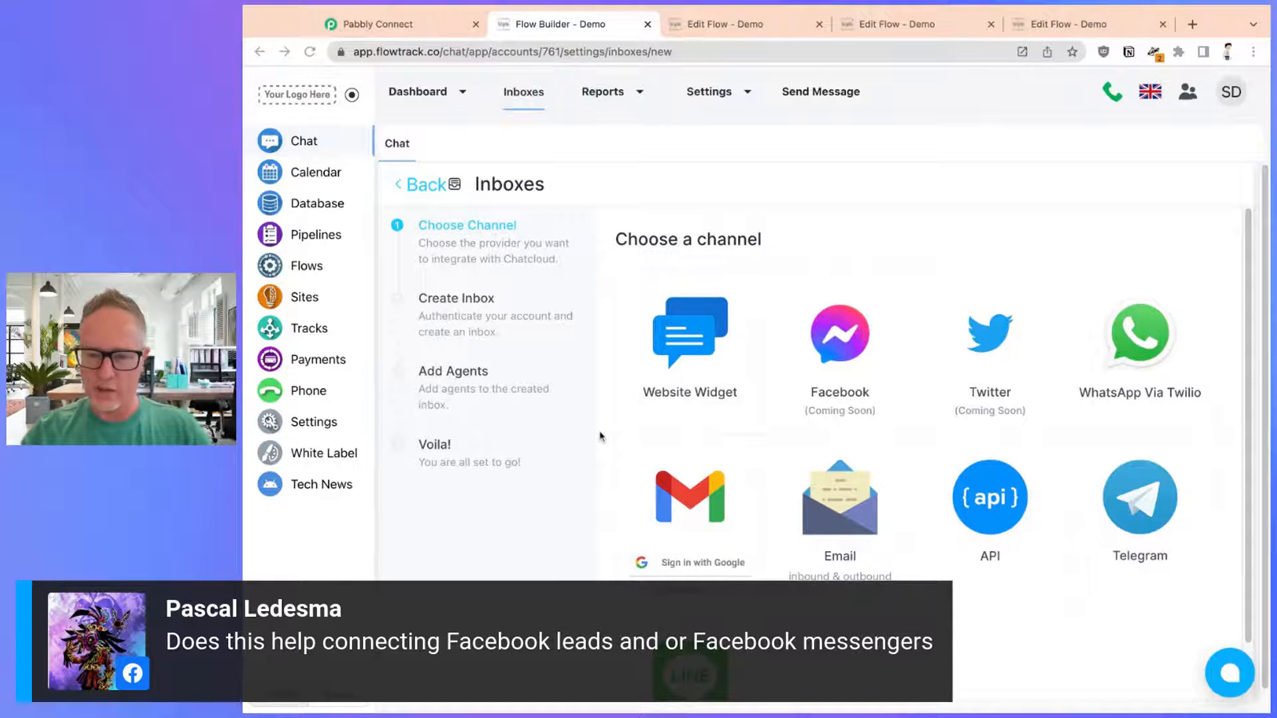
{"action": "scroll", "scroll_direction": "down", "scroll_amount": 3}
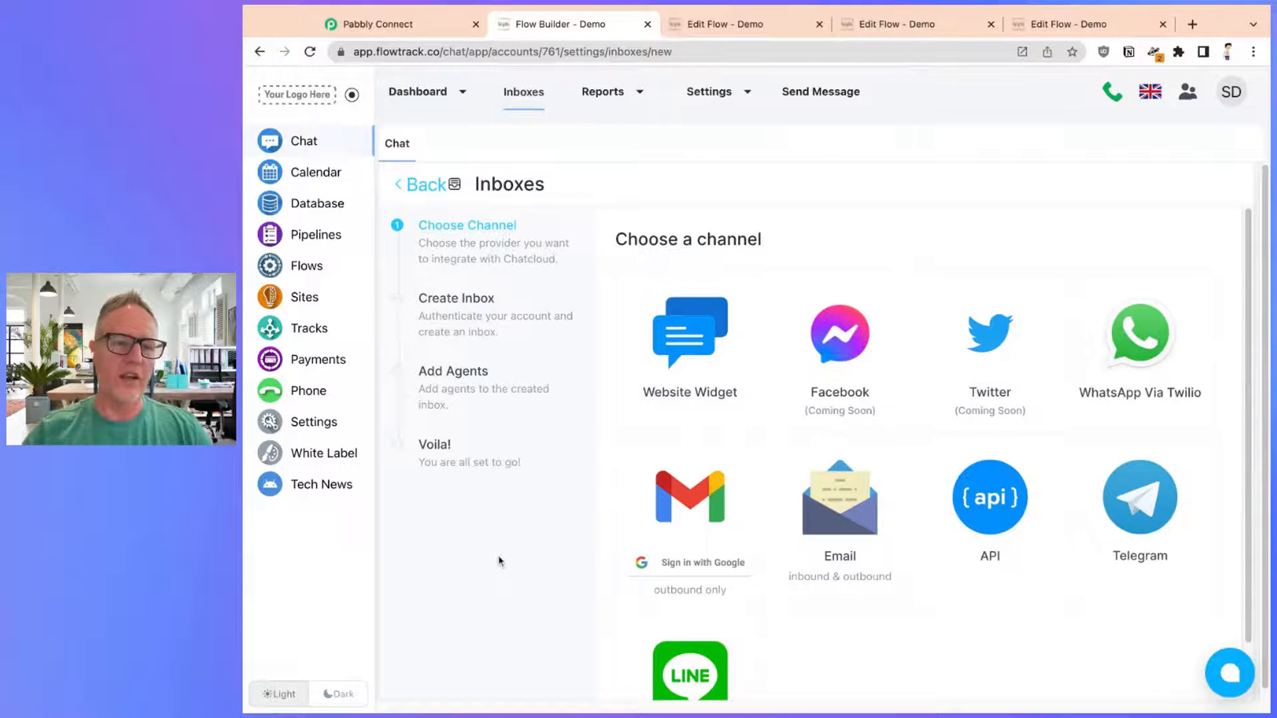
{"action": "mouse_move", "coordinate": [340, 286]}
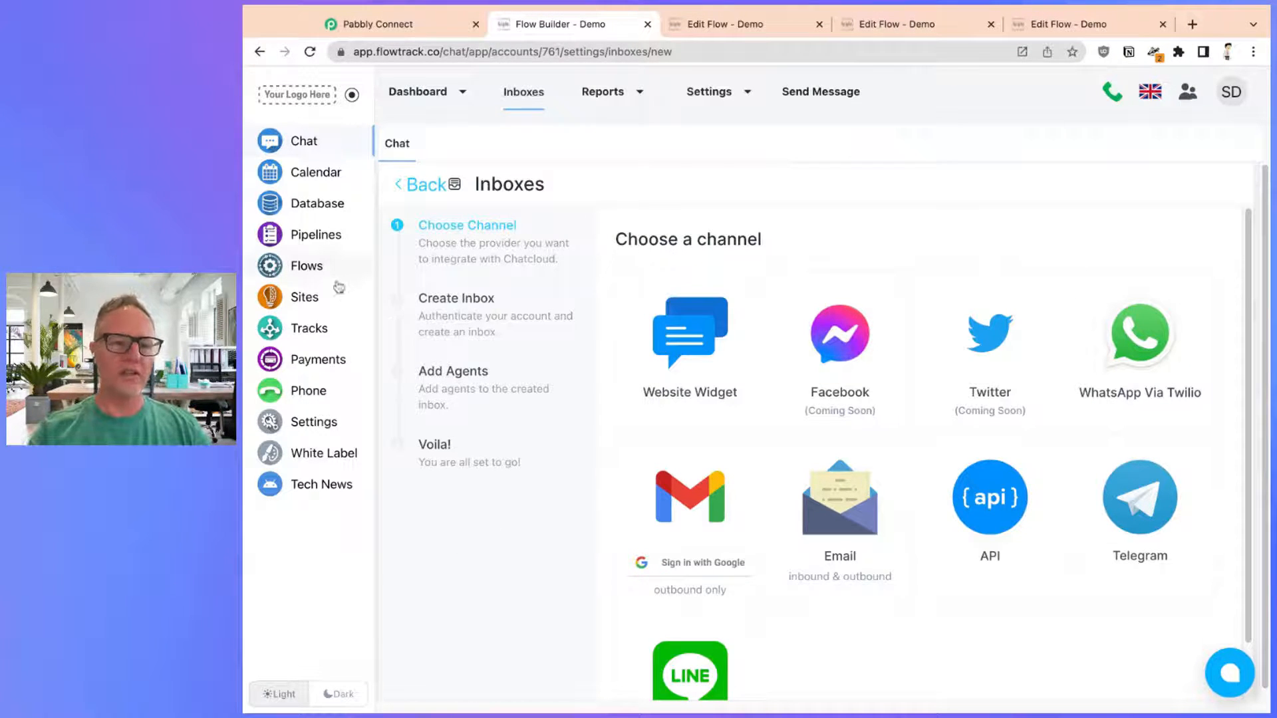
Step: Start a new custom form and add First Name and Email common fields
{"action": "left_click", "coordinate": [316, 203]}
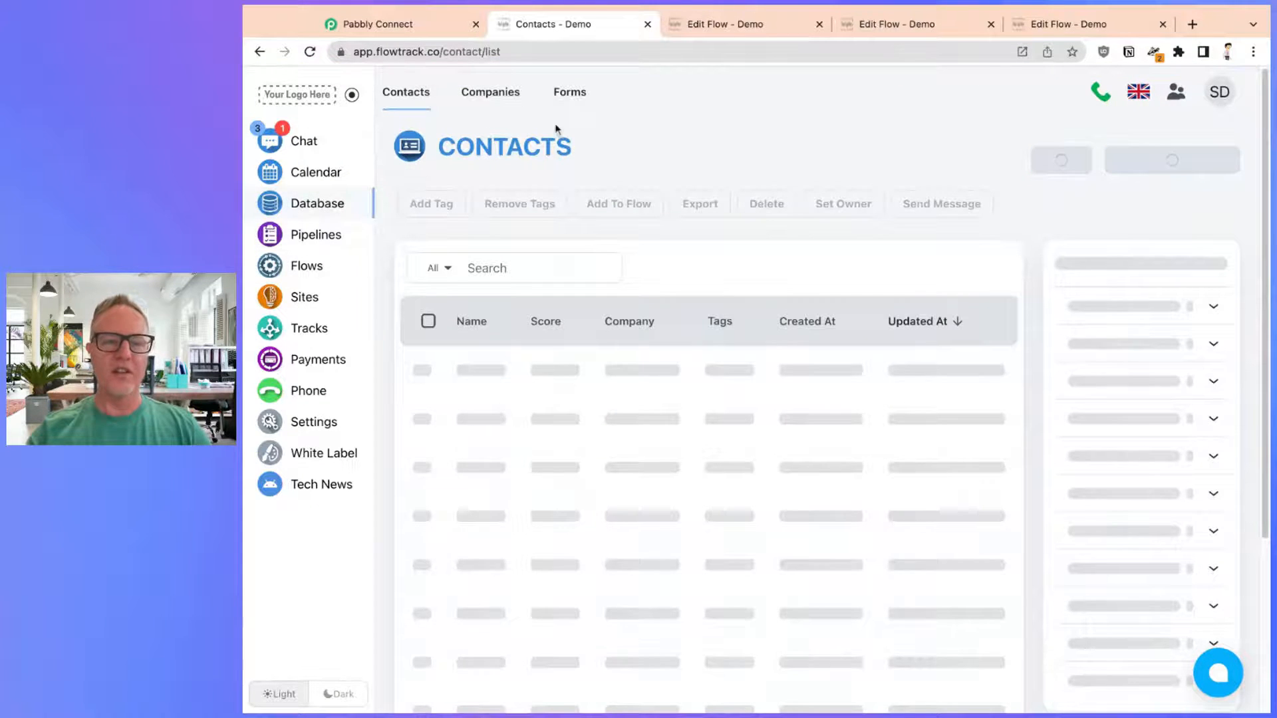
{"action": "left_click", "coordinate": [570, 91]}
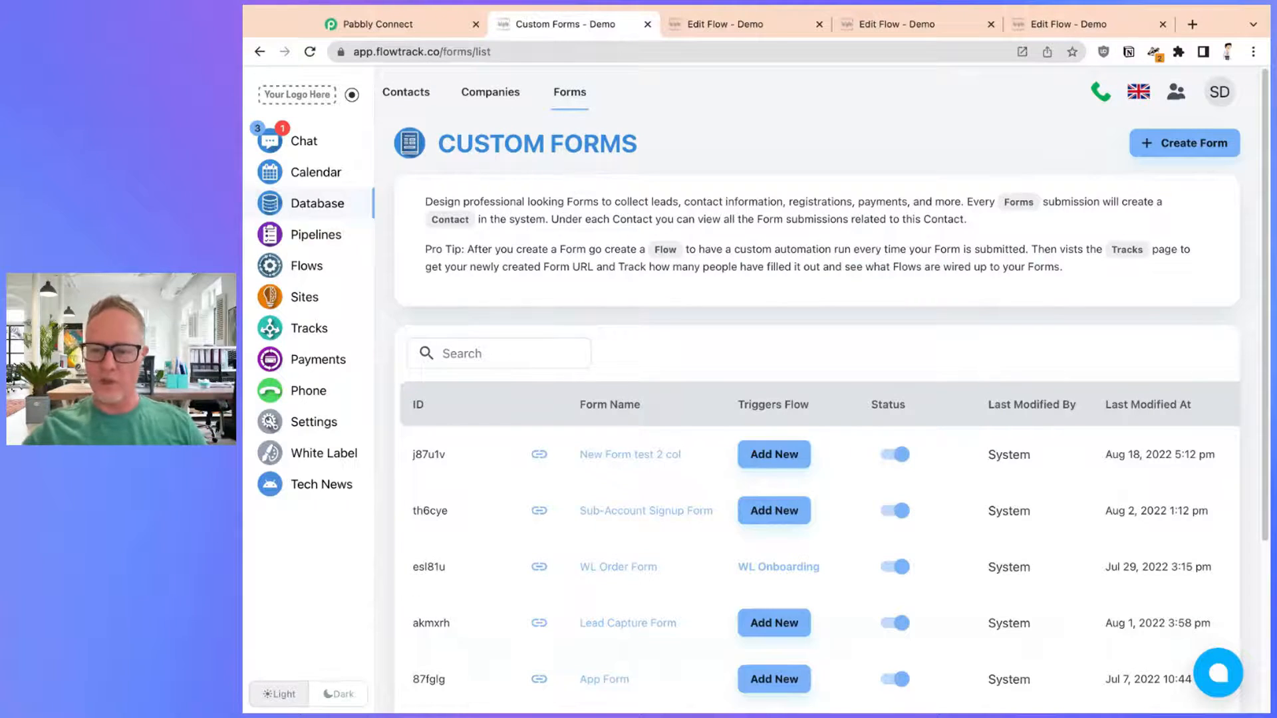
{"action": "left_click", "coordinate": [1184, 144]}
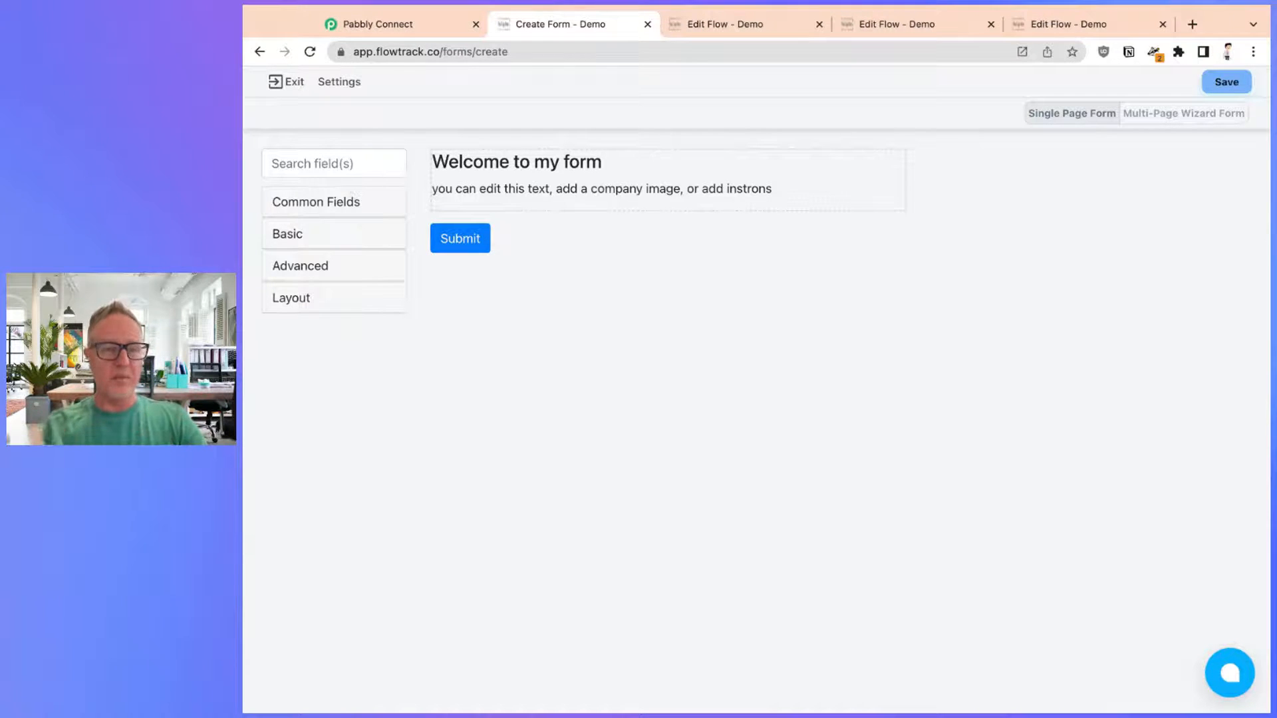
{"action": "left_click", "coordinate": [316, 201]}
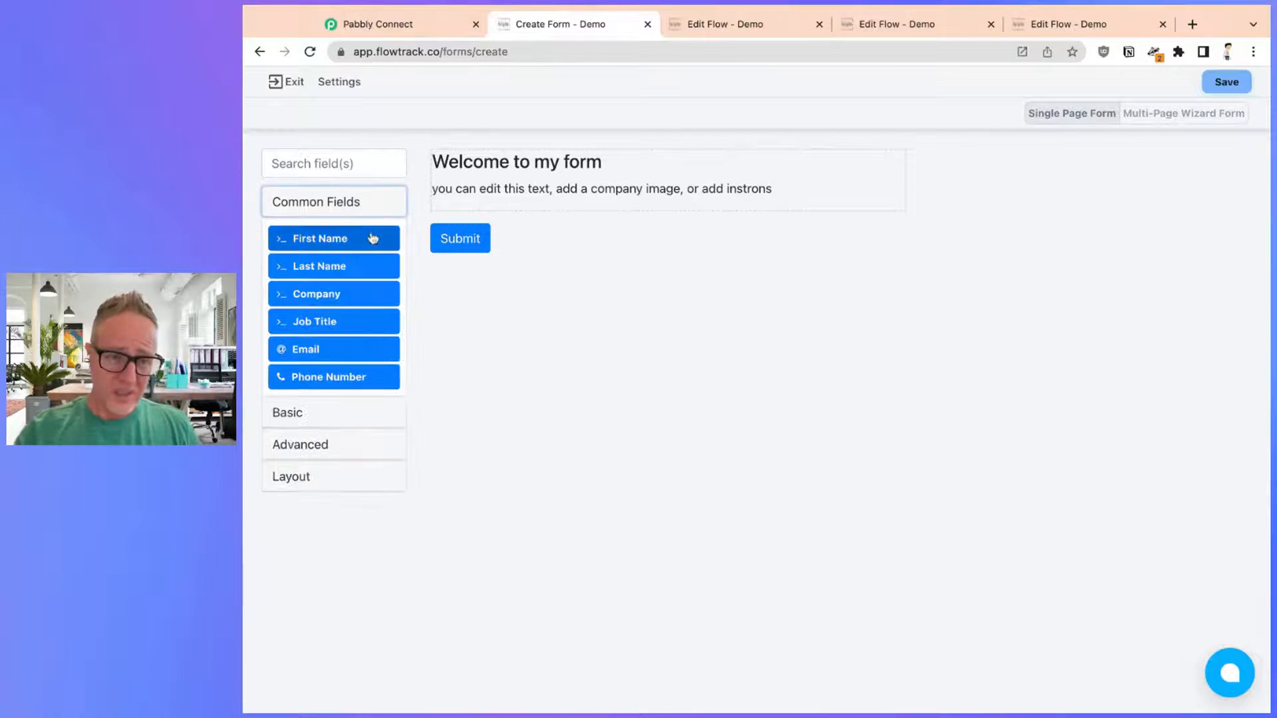
{"action": "left_click", "coordinate": [319, 238]}
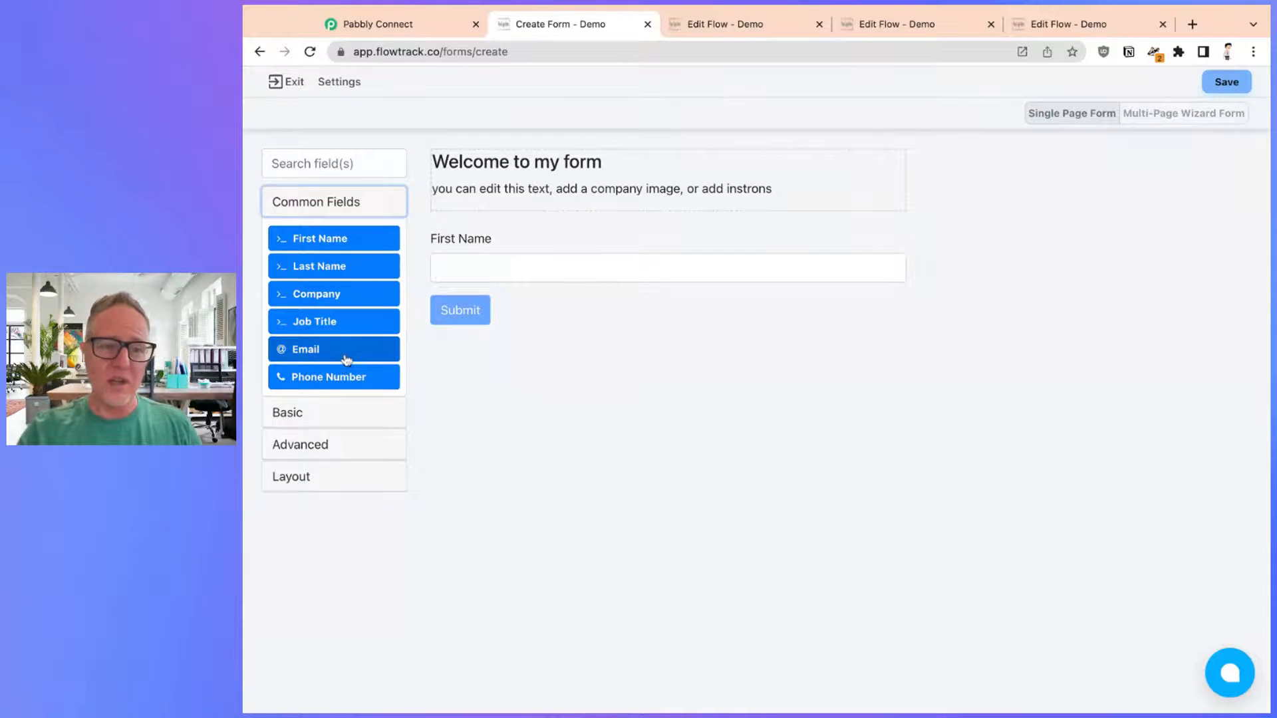
{"action": "left_click", "coordinate": [333, 348]}
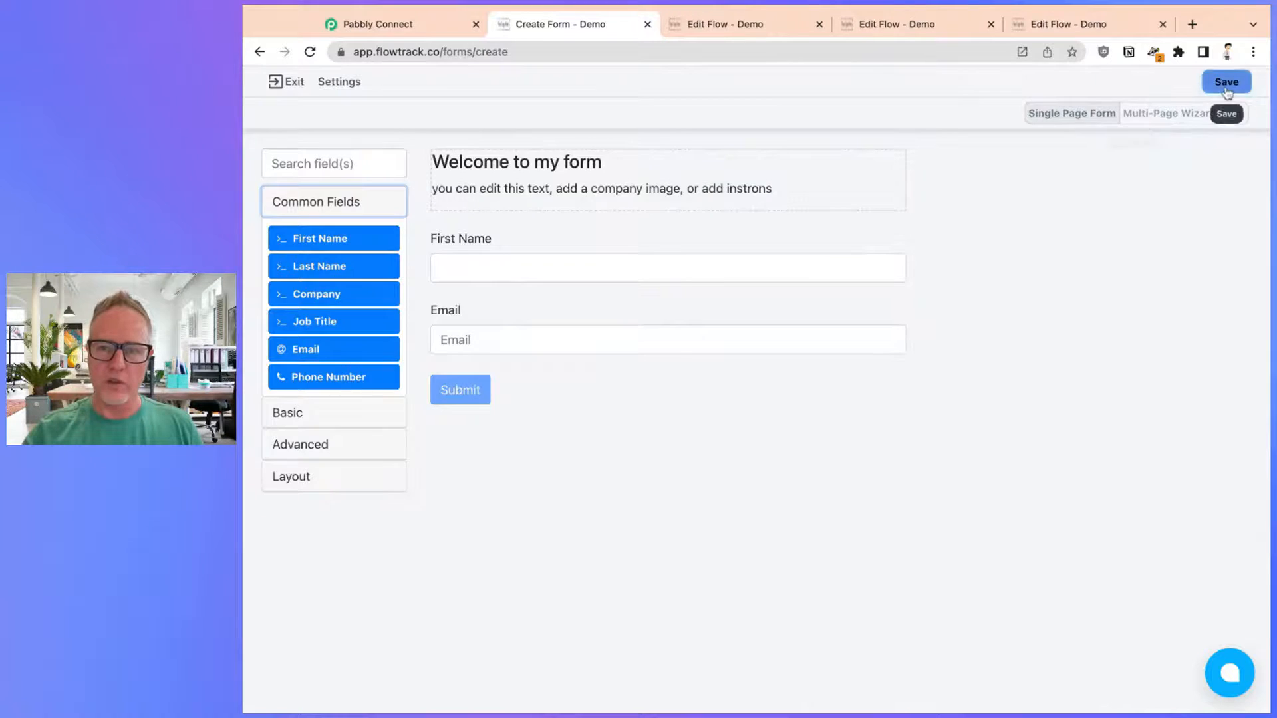
Step: Save the form as 'FB Group' and return to the forms list
{"action": "left_click", "coordinate": [1226, 81]}
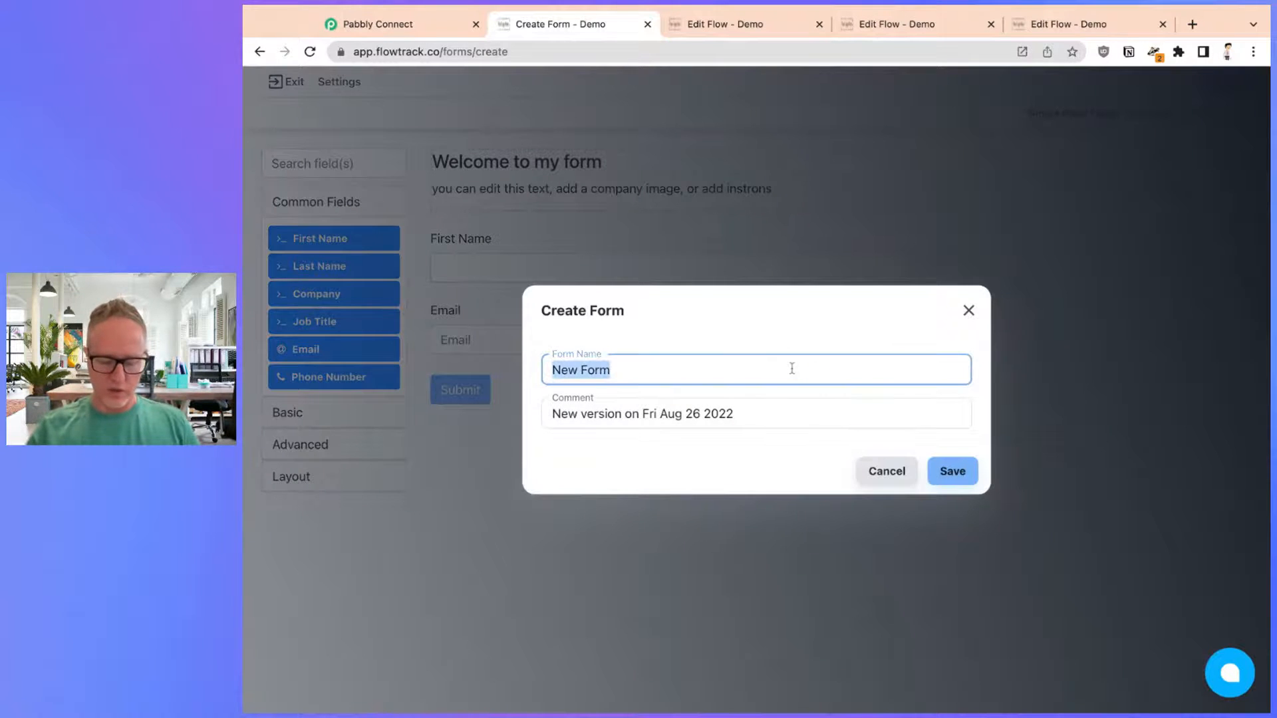
{"action": "type", "text": "FB G"}
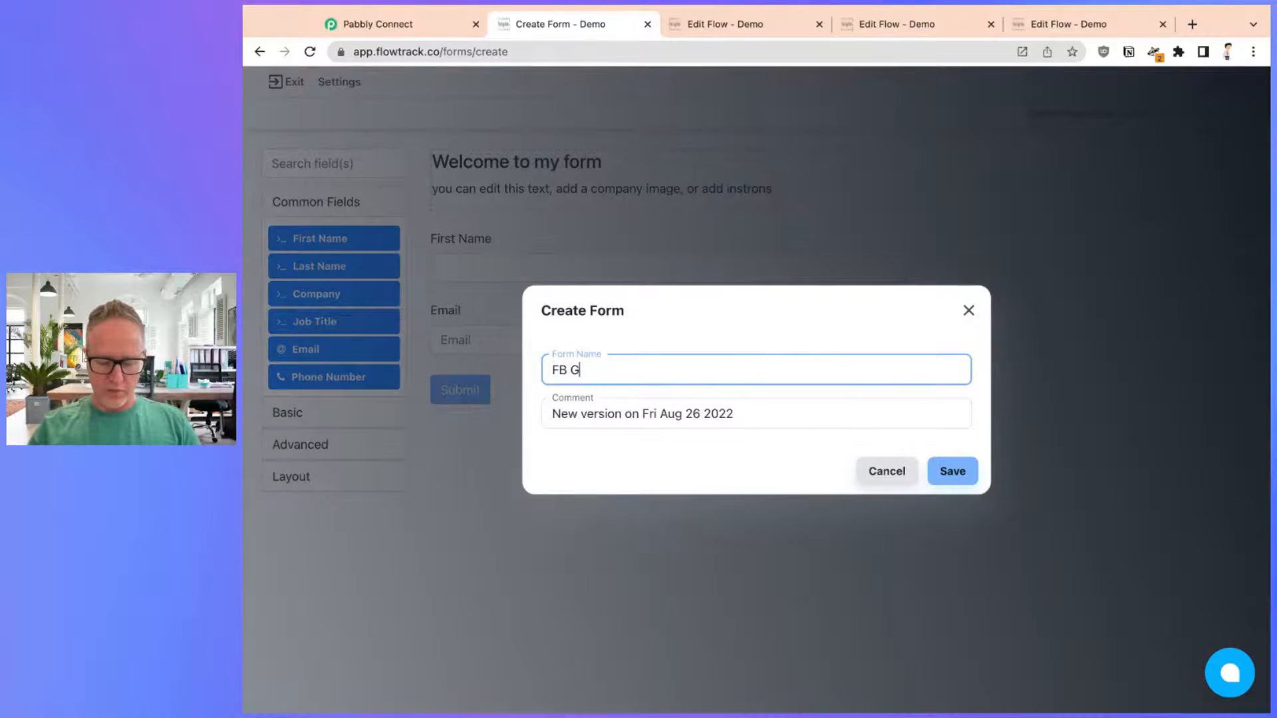
{"action": "left_click", "coordinate": [951, 471]}
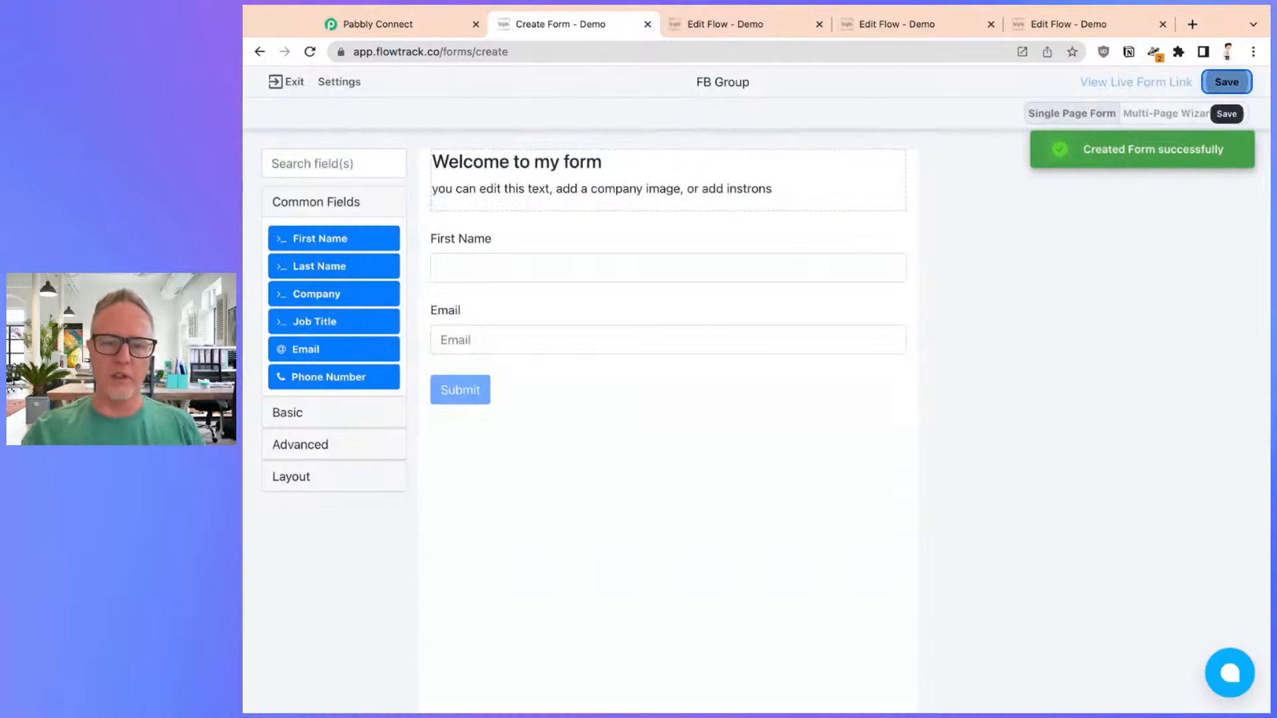
{"action": "left_click", "coordinate": [286, 81]}
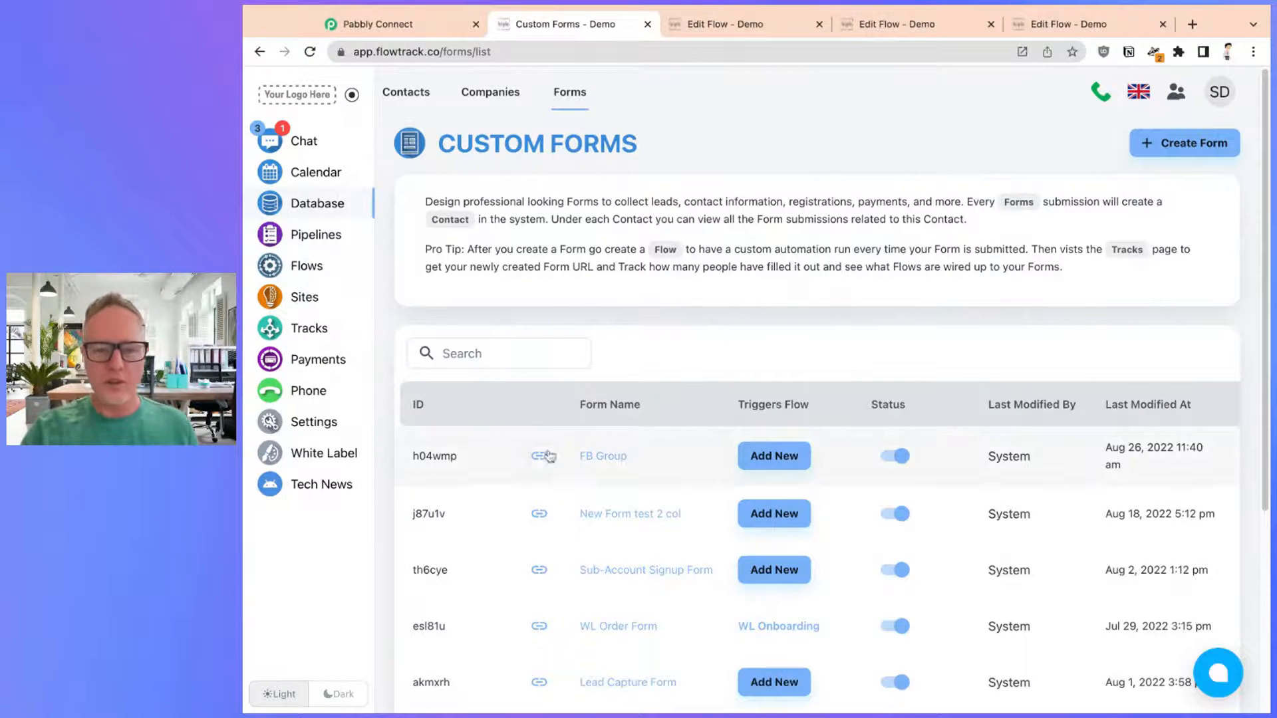
{"action": "mouse_move", "coordinate": [540, 456]}
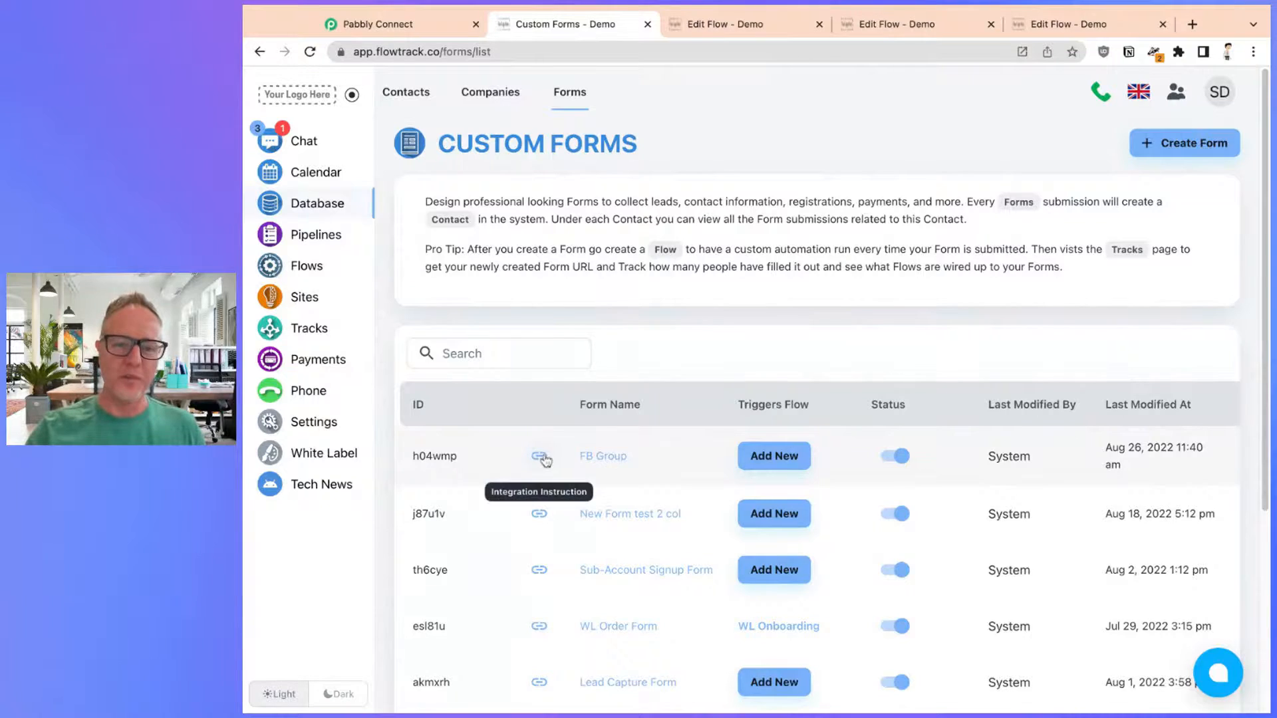
Step: Open FB Group's Api Integration details, select its custom API endpoint, and open the Custom API Documentation
{"action": "left_click", "coordinate": [541, 457]}
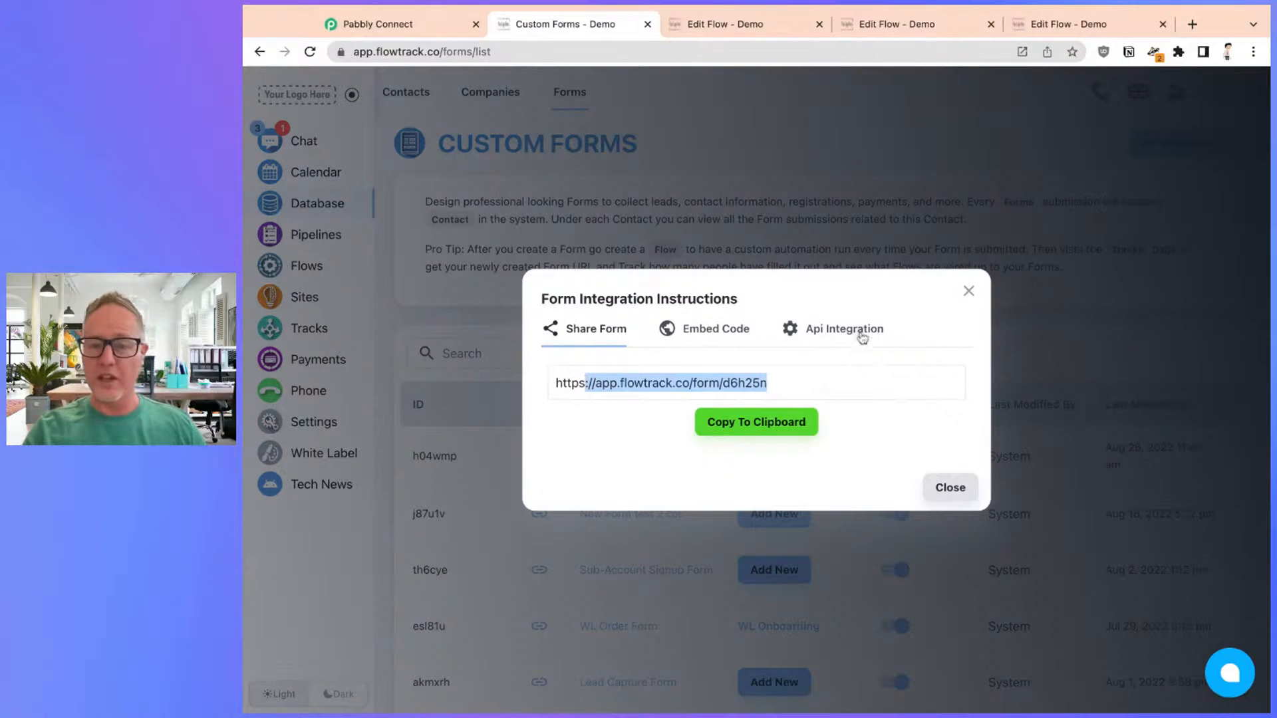
{"action": "left_click", "coordinate": [845, 327]}
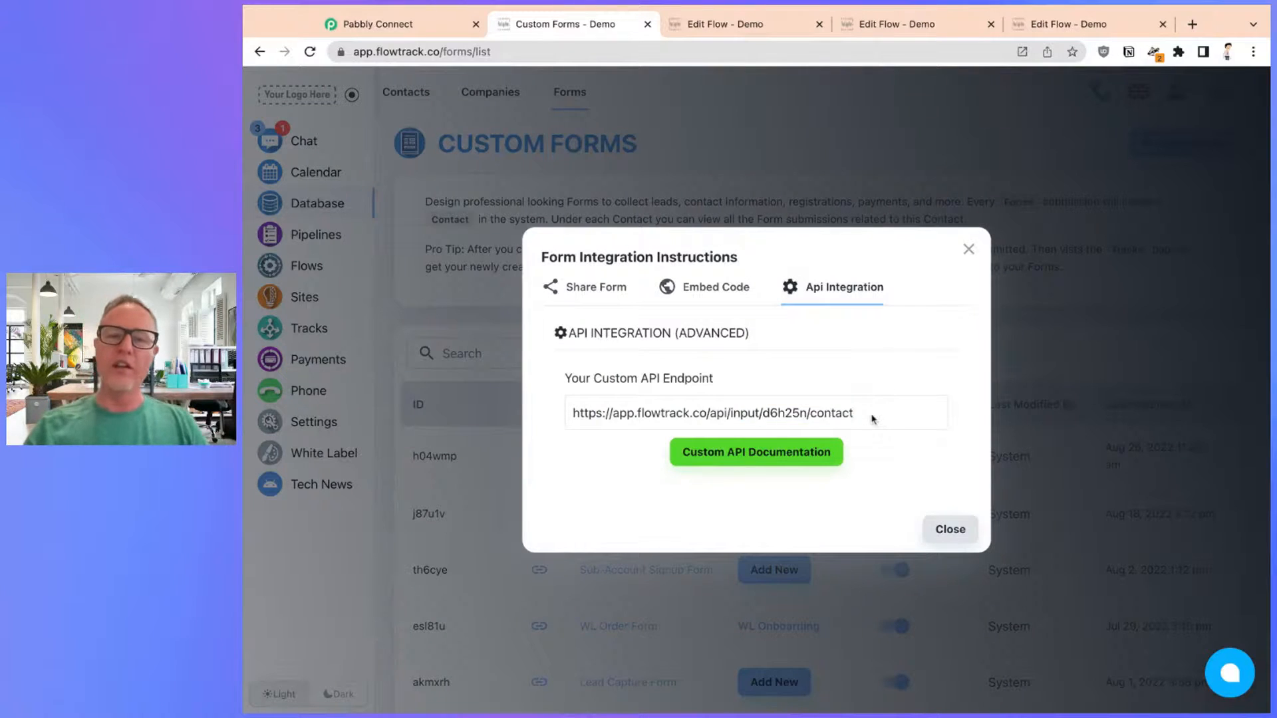
{"action": "triple_click", "coordinate": [715, 413]}
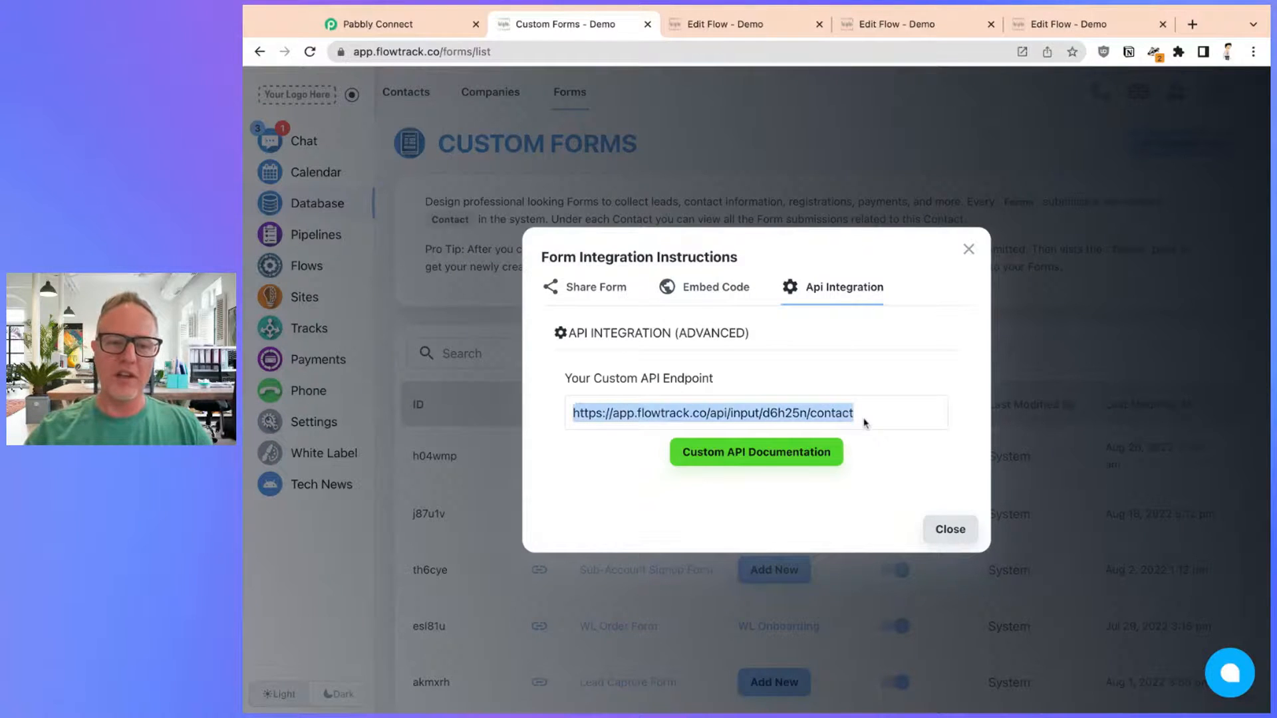
{"action": "left_click", "coordinate": [755, 452]}
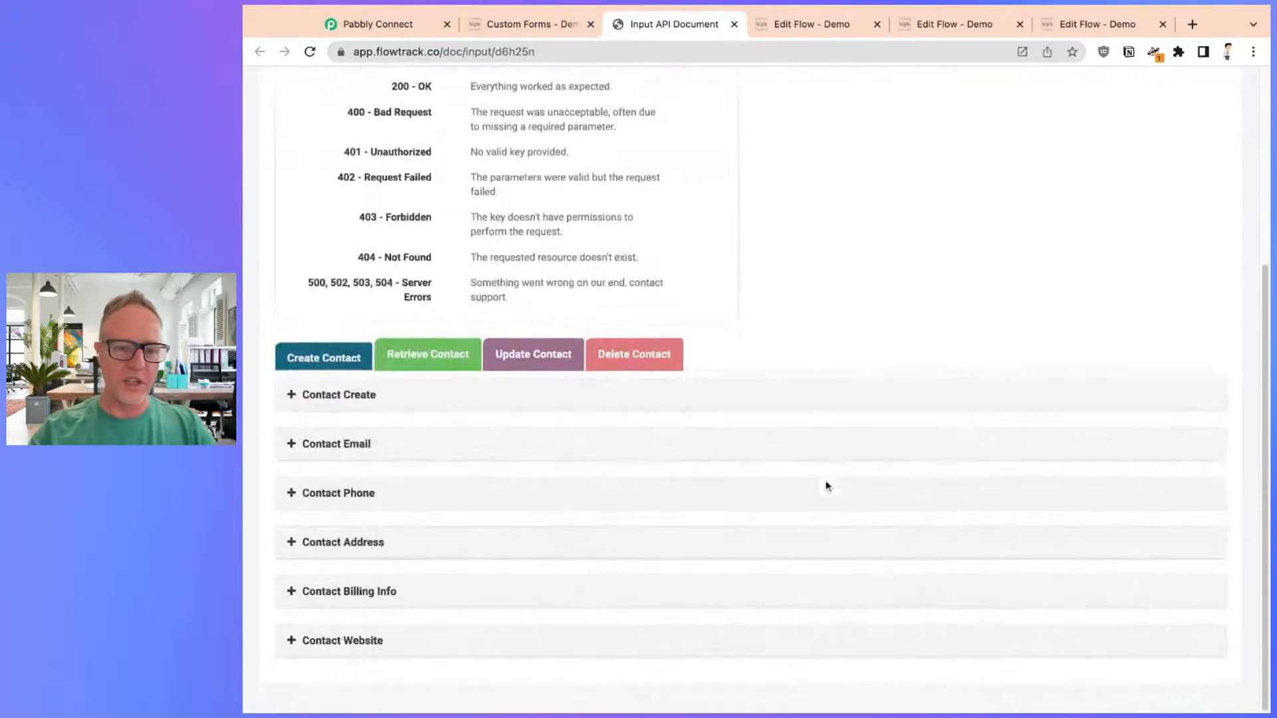
Step: Expand the Contact Create section to show the POST endpoint and request fields
{"action": "left_click", "coordinate": [338, 395]}
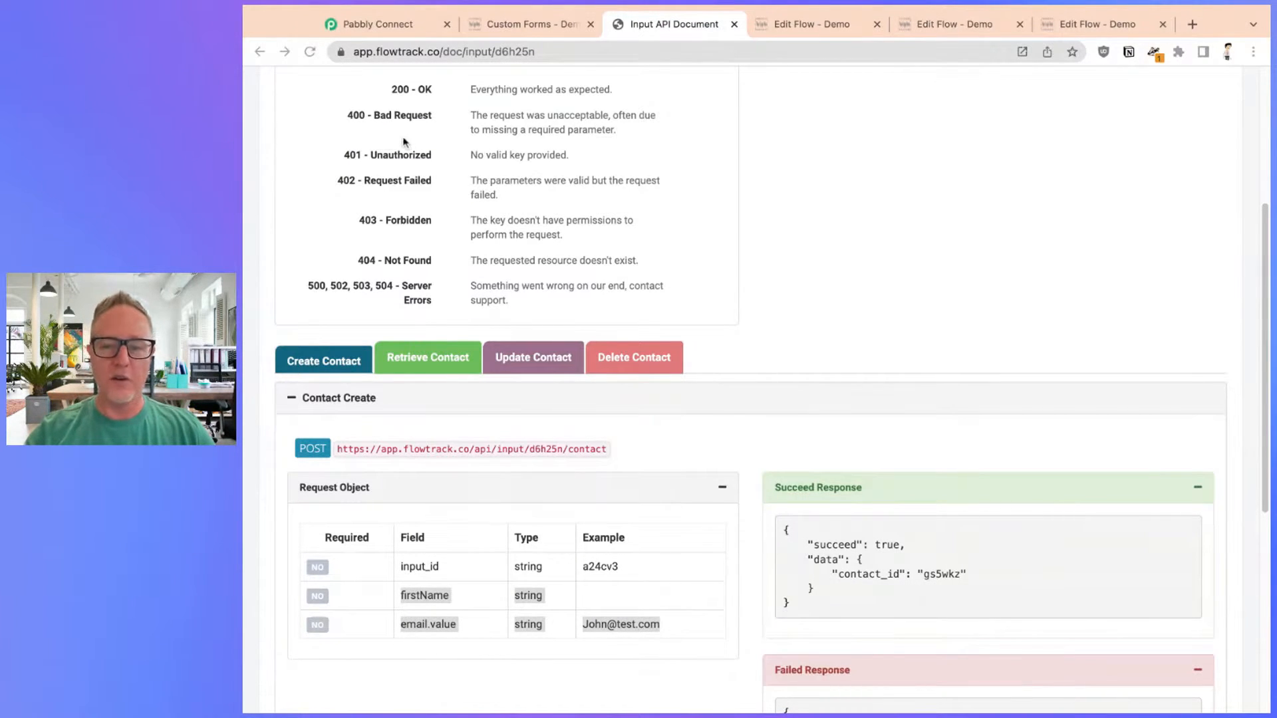
{"action": "mouse_move", "coordinate": [411, 124]}
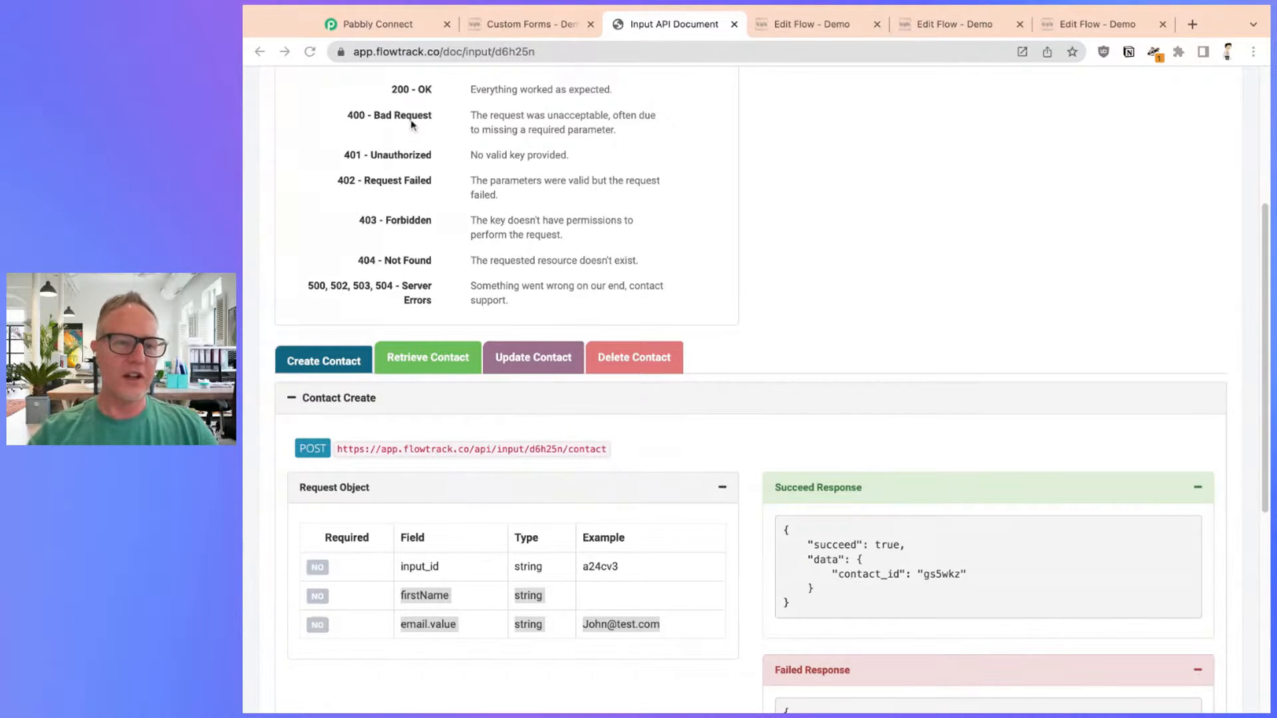
{"action": "mouse_move", "coordinate": [594, 123]}
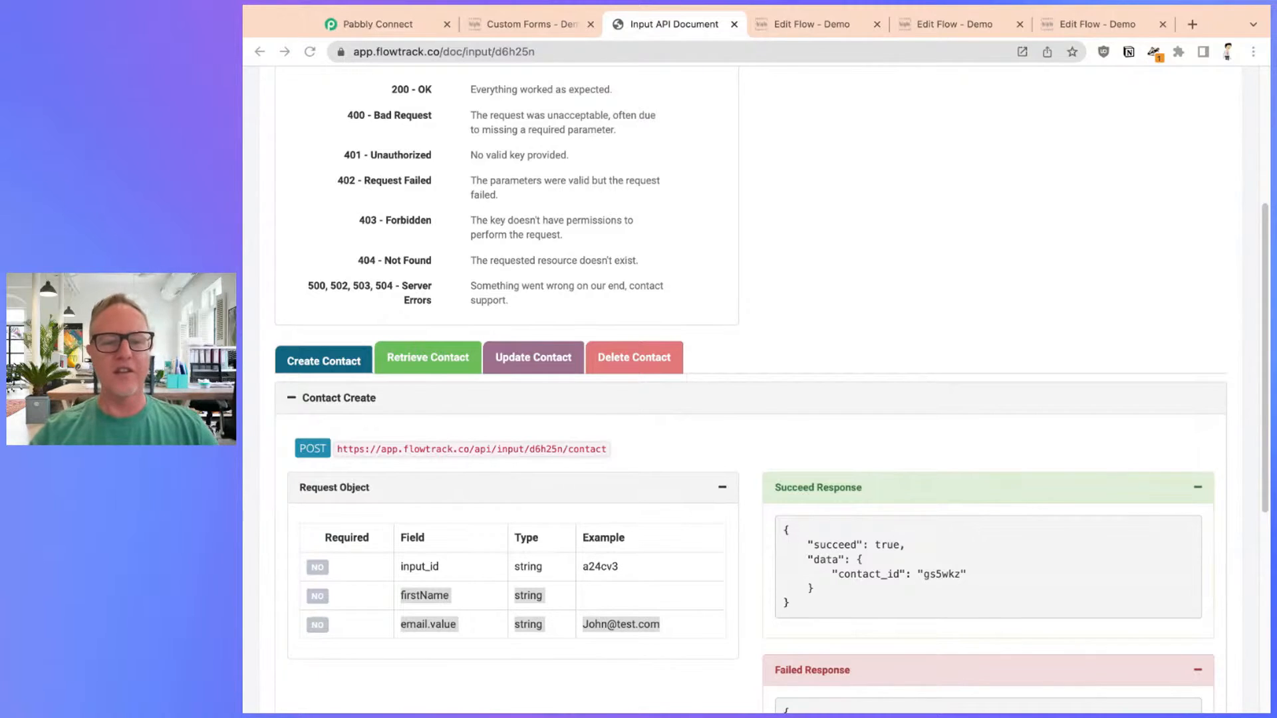
{"action": "mouse_move", "coordinate": [936, 40]}
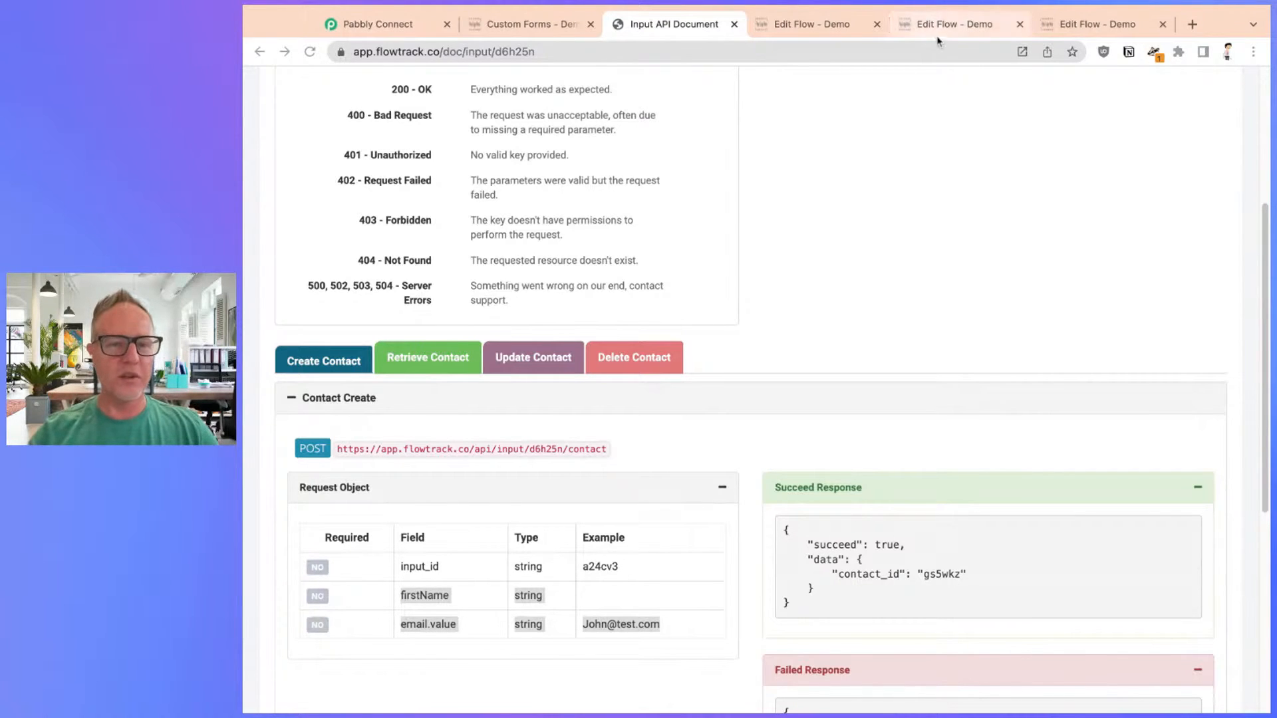